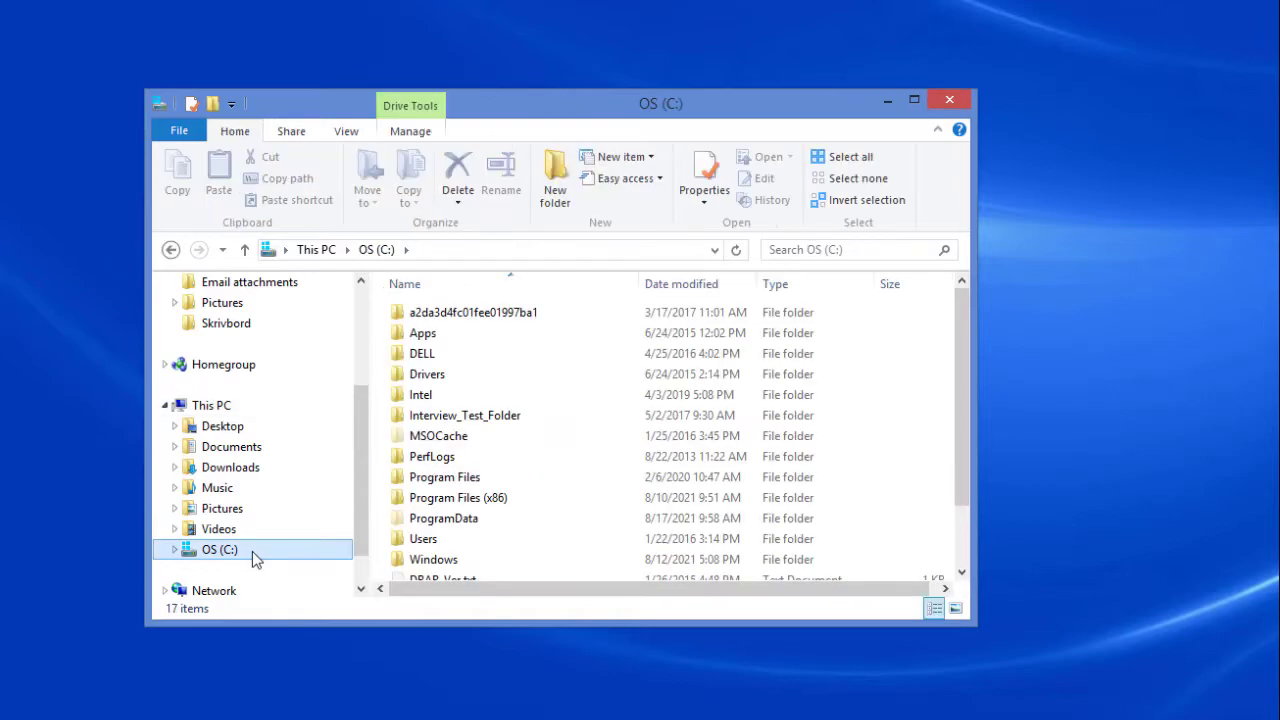
- Browse C:\Program Files (x86)\SigmaXL\V9\SXL_Stats and locate TurboActivate.exe there
left_click(458, 496)
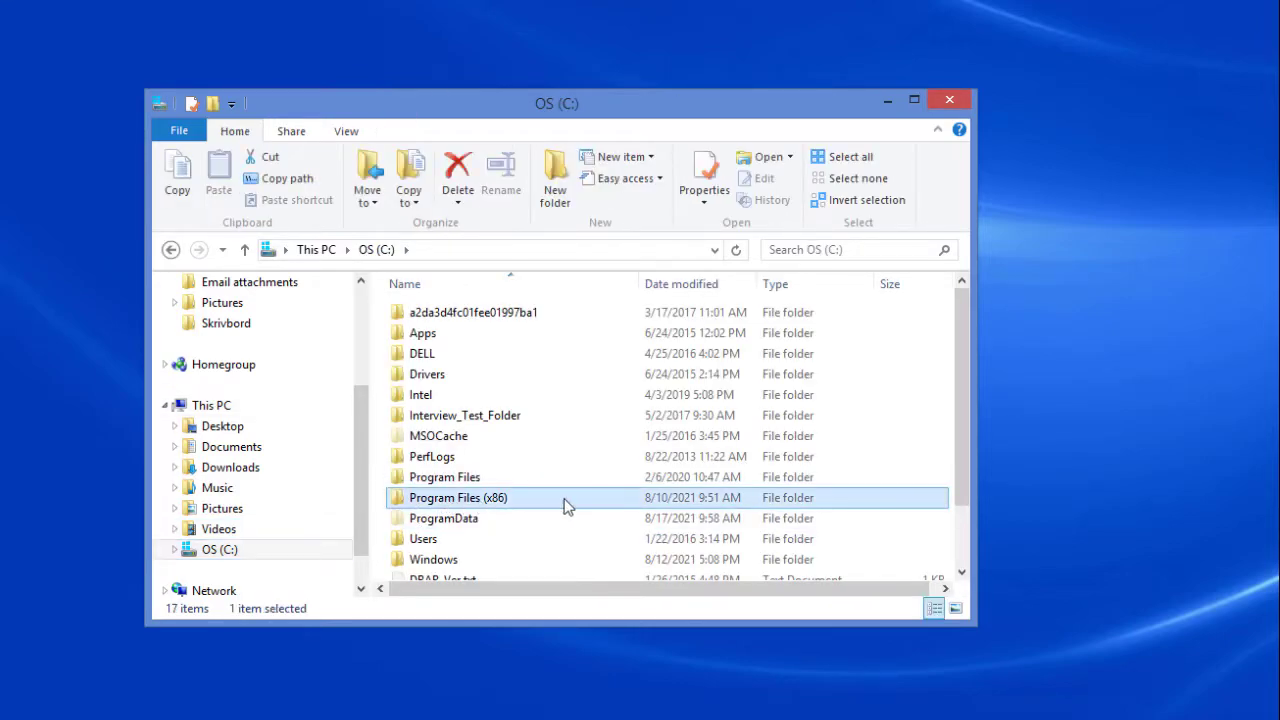
double_click(458, 496)
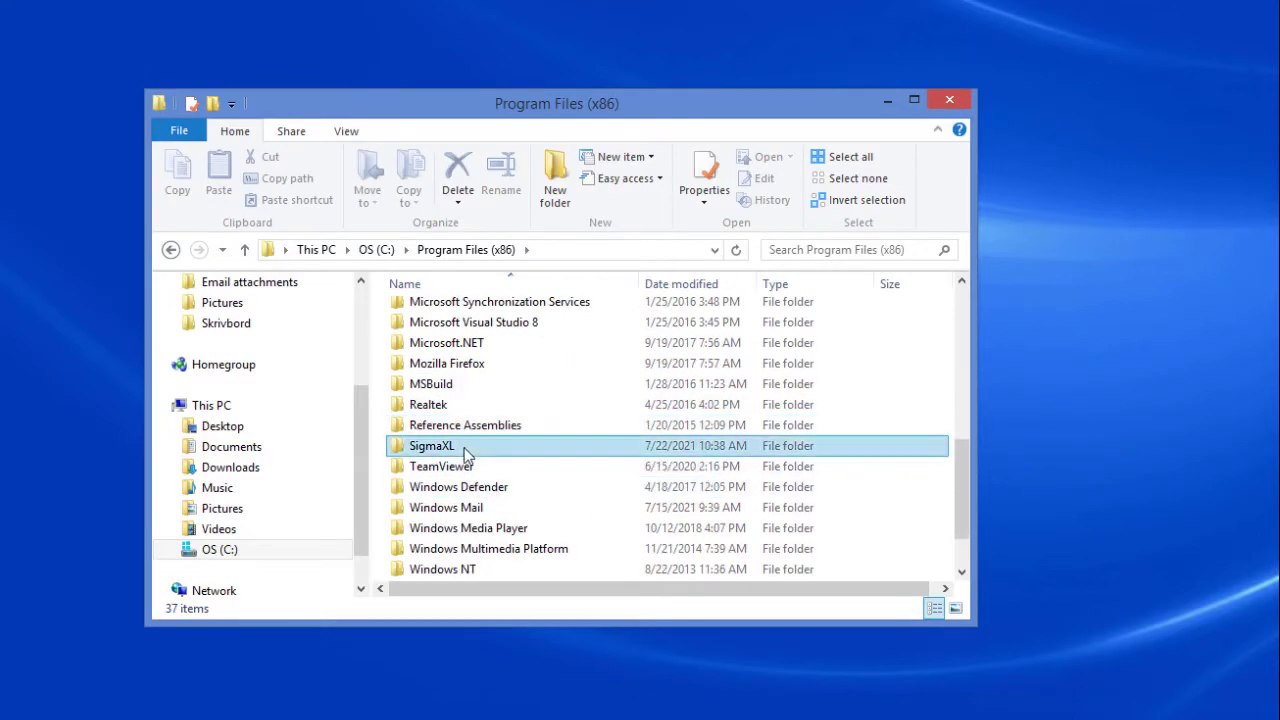
double_click(430, 444)
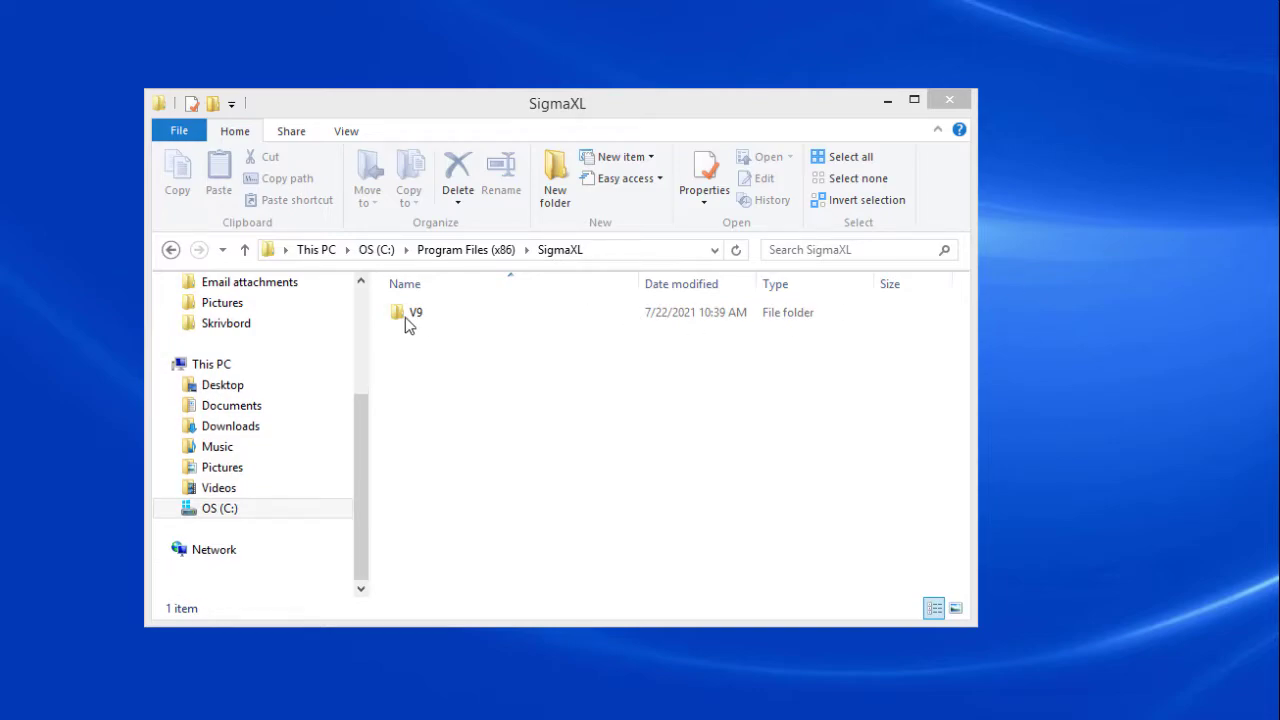
double_click(416, 312)
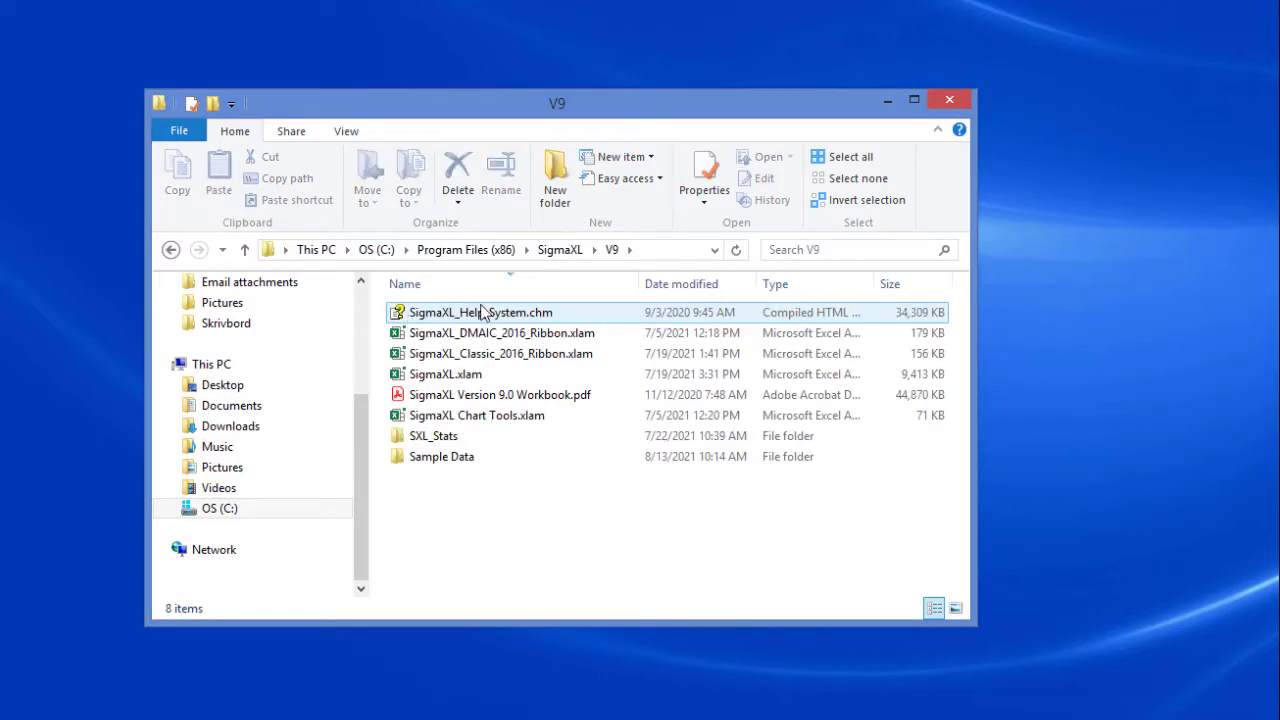
double_click(434, 436)
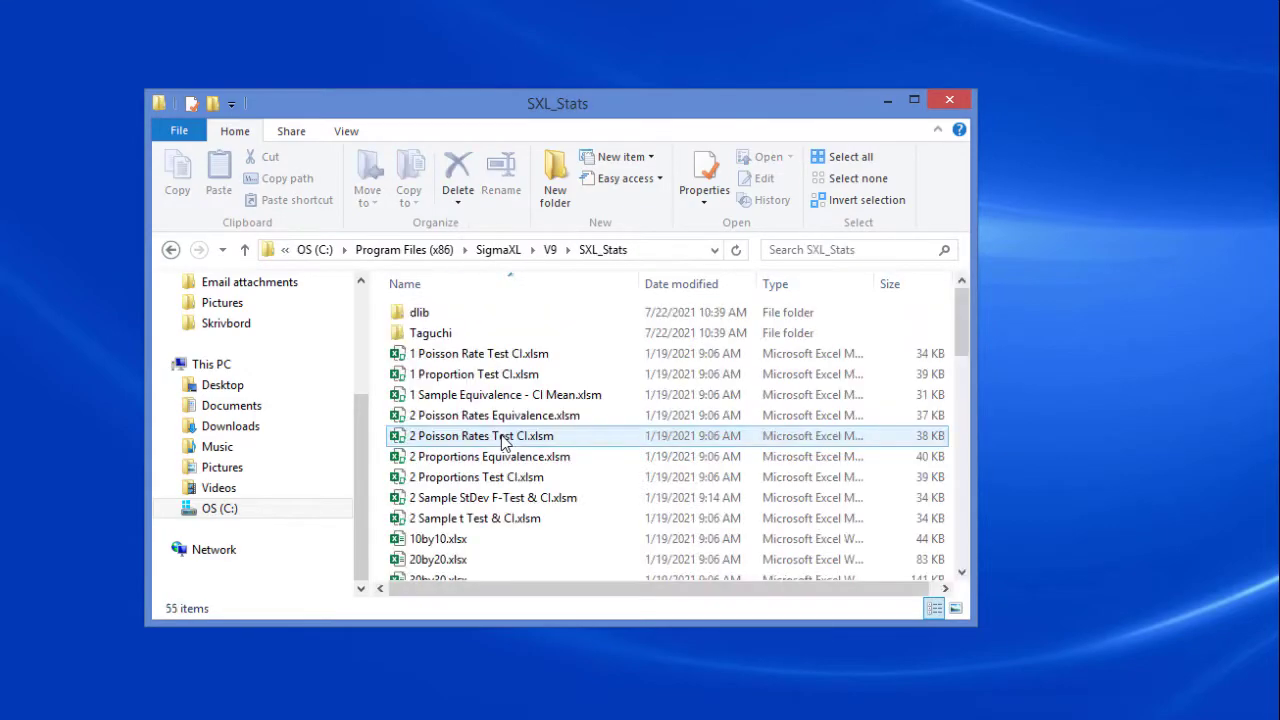
scroll("down", 3)
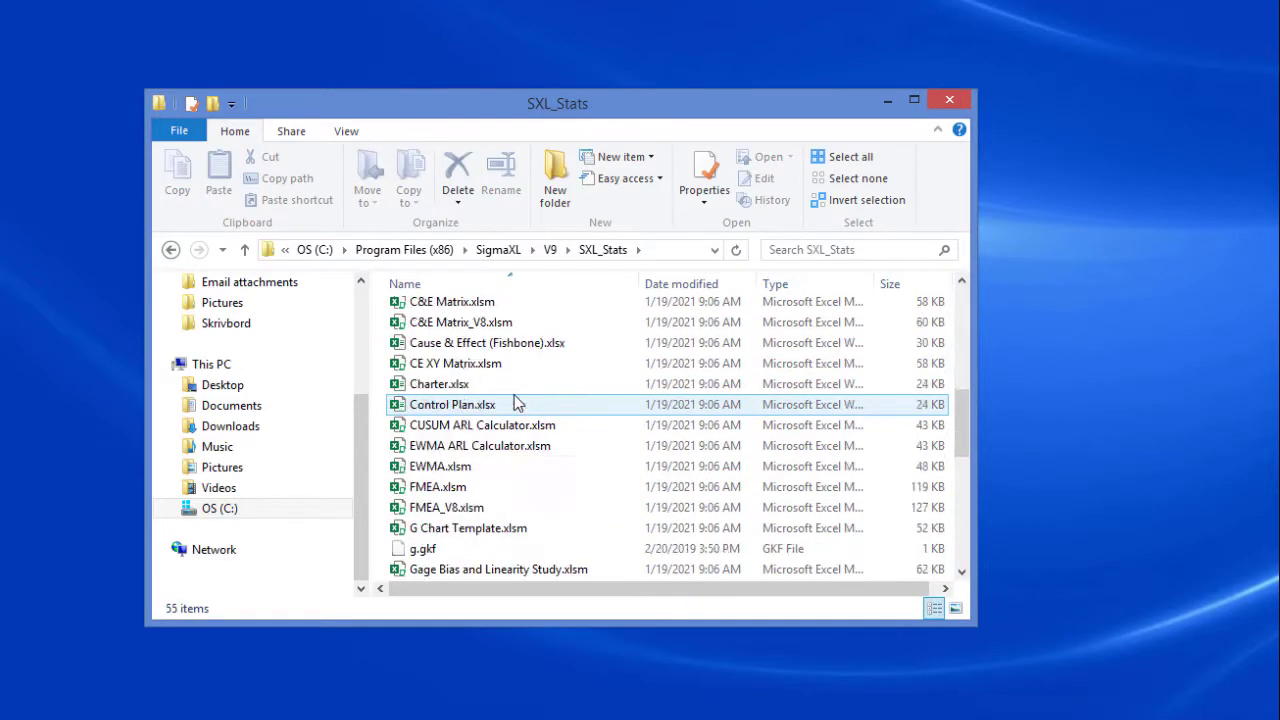
scroll("down", 3)
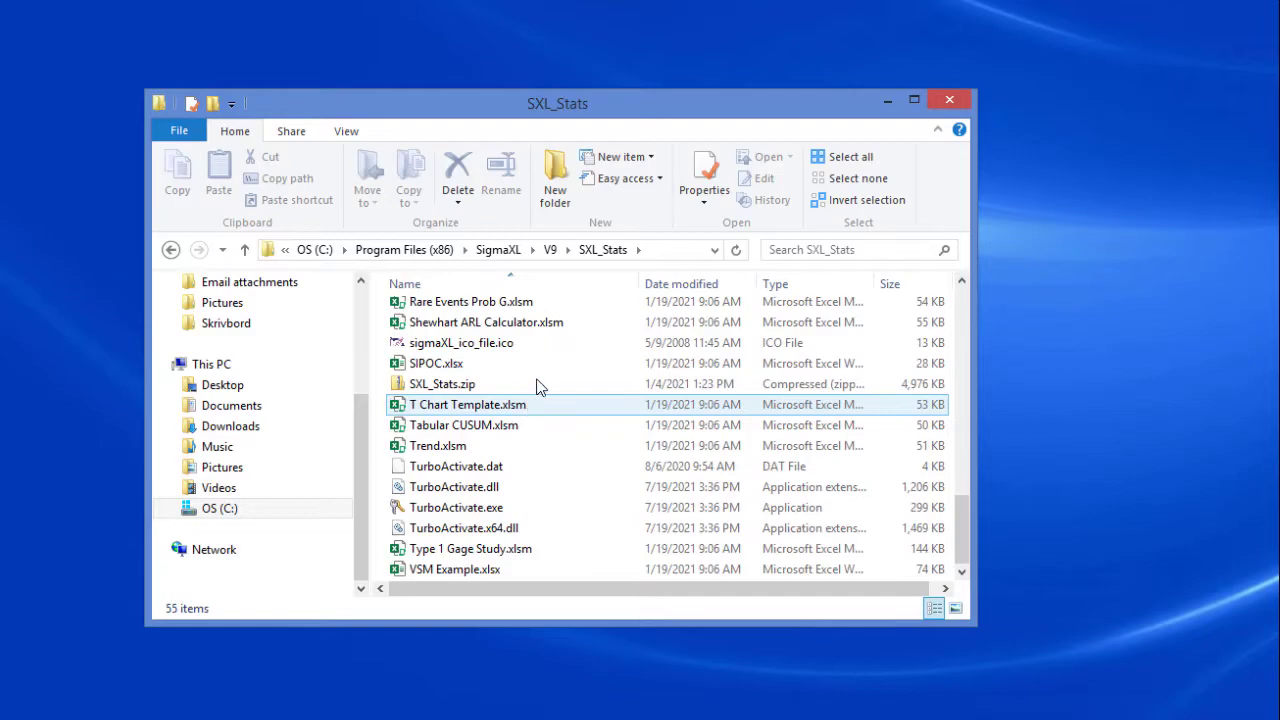
left_click(456, 508)
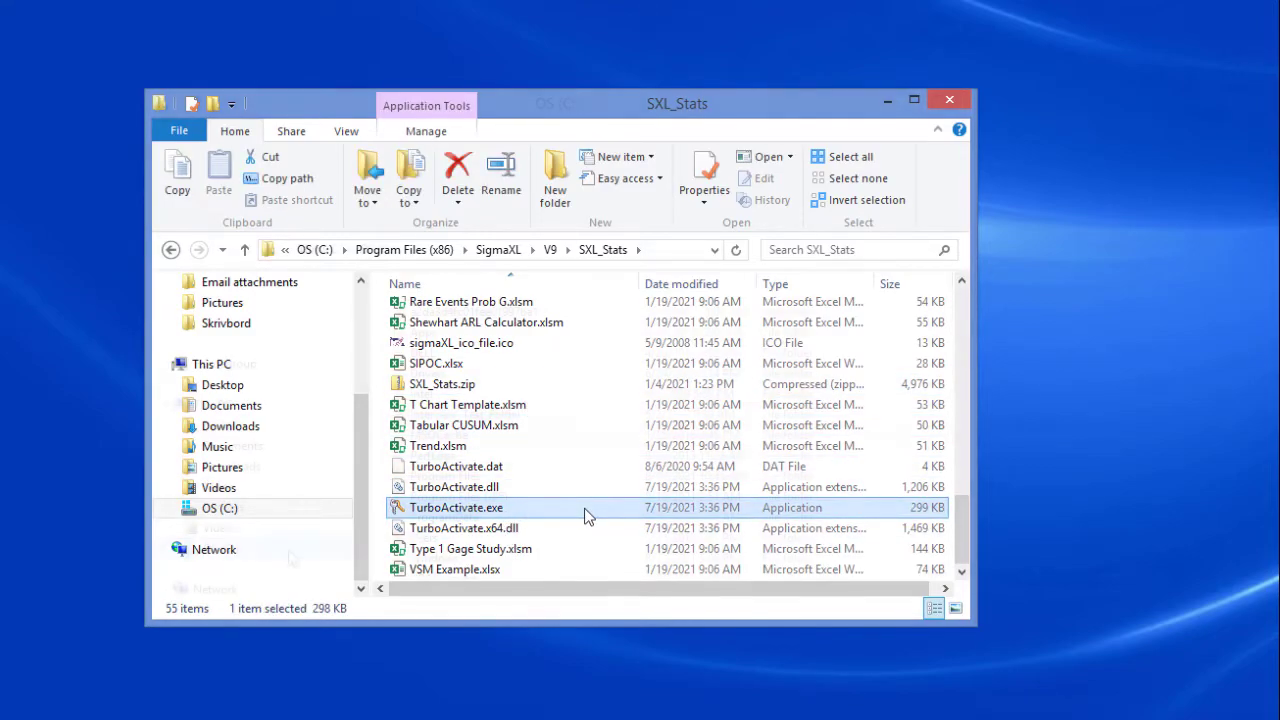
- Go to C:\Program Files\SigmaXL\V9\SXL_Stats instead and launch TurboActivate.exe
left_click(220, 508)
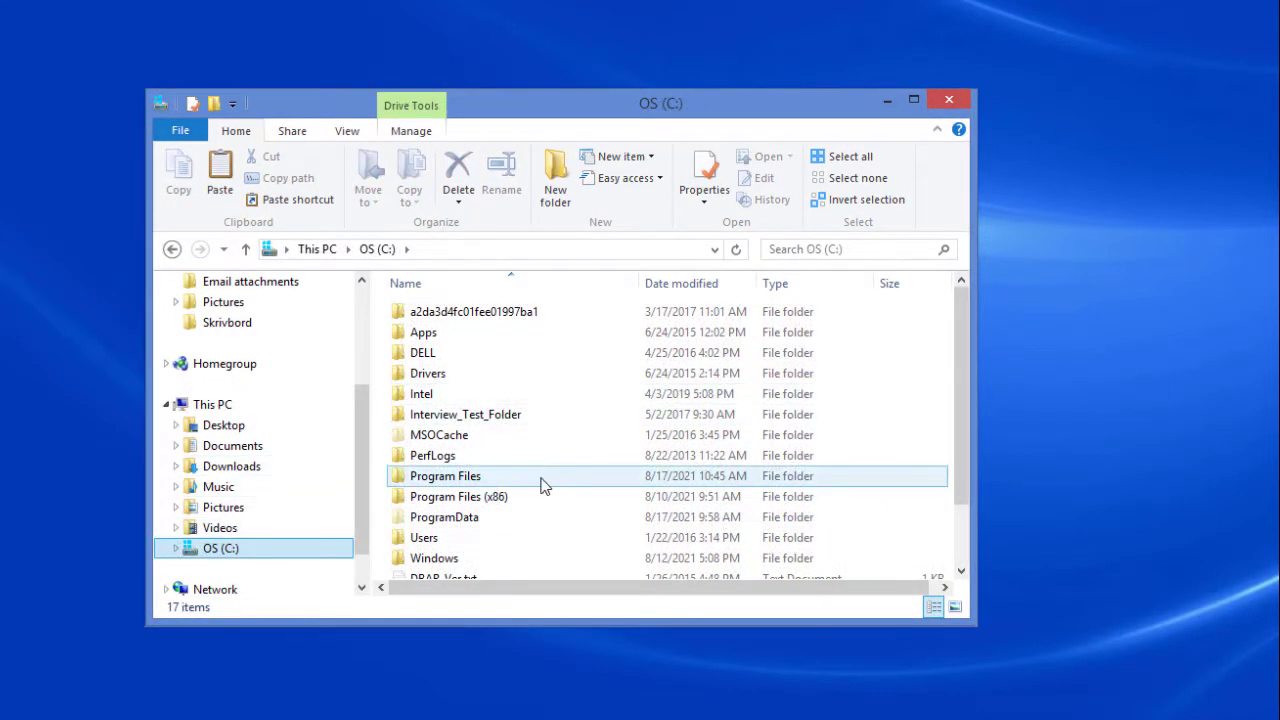
double_click(444, 476)
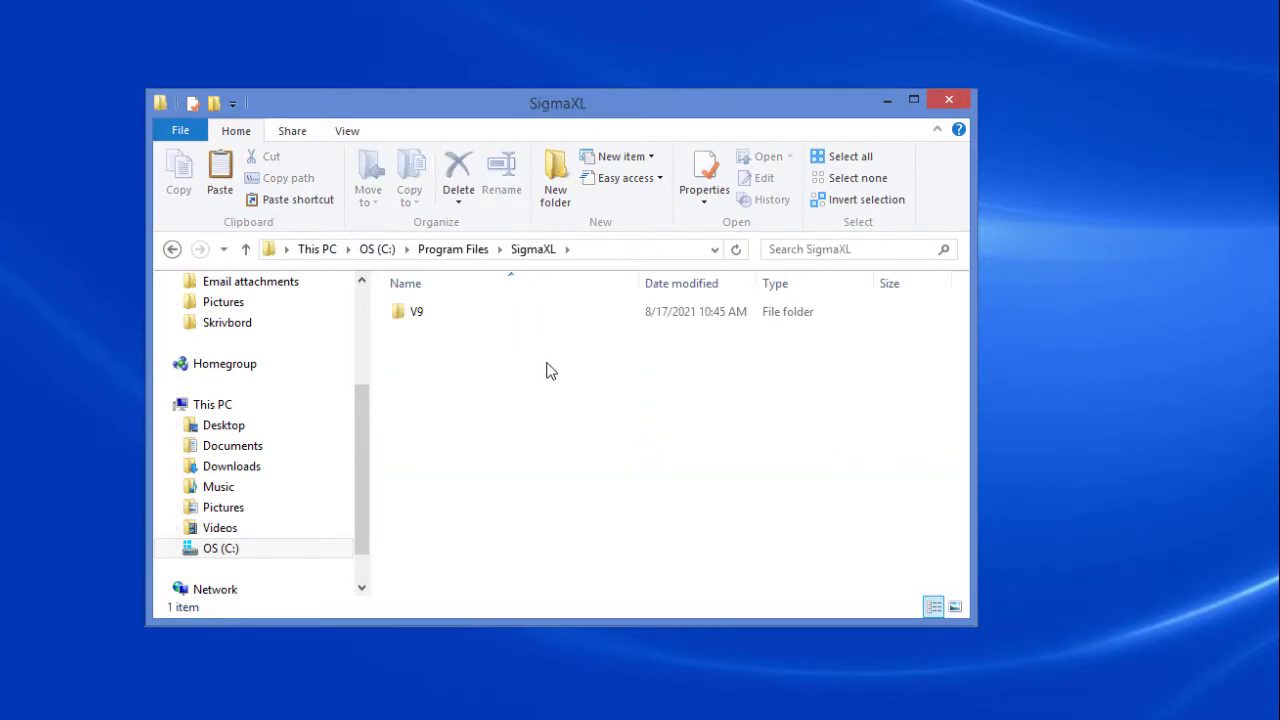
double_click(416, 312)
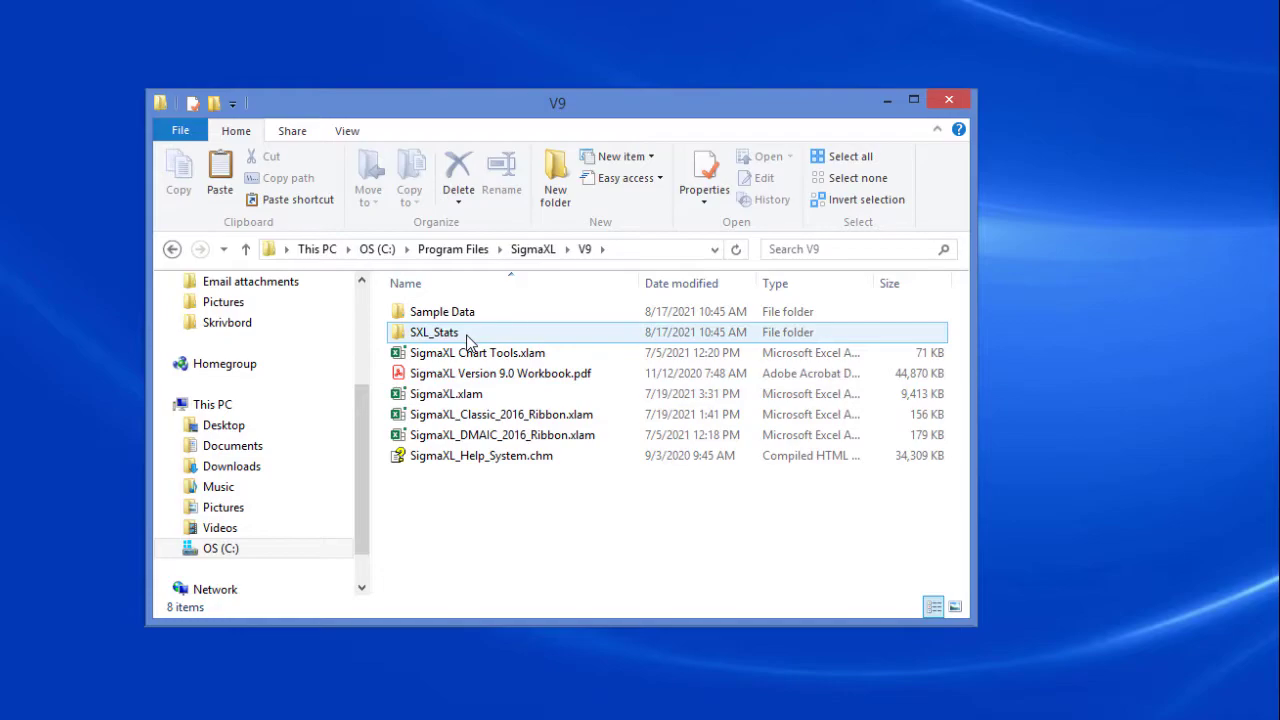
double_click(434, 332)
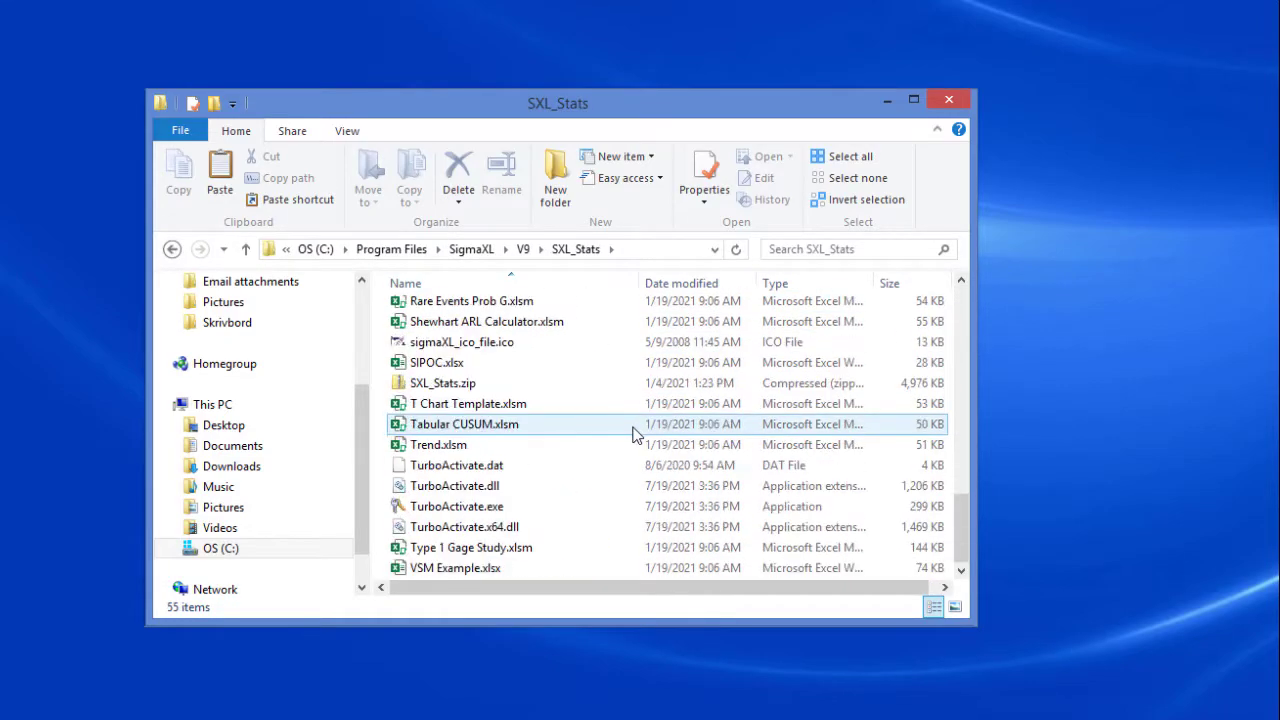
left_click(456, 506)
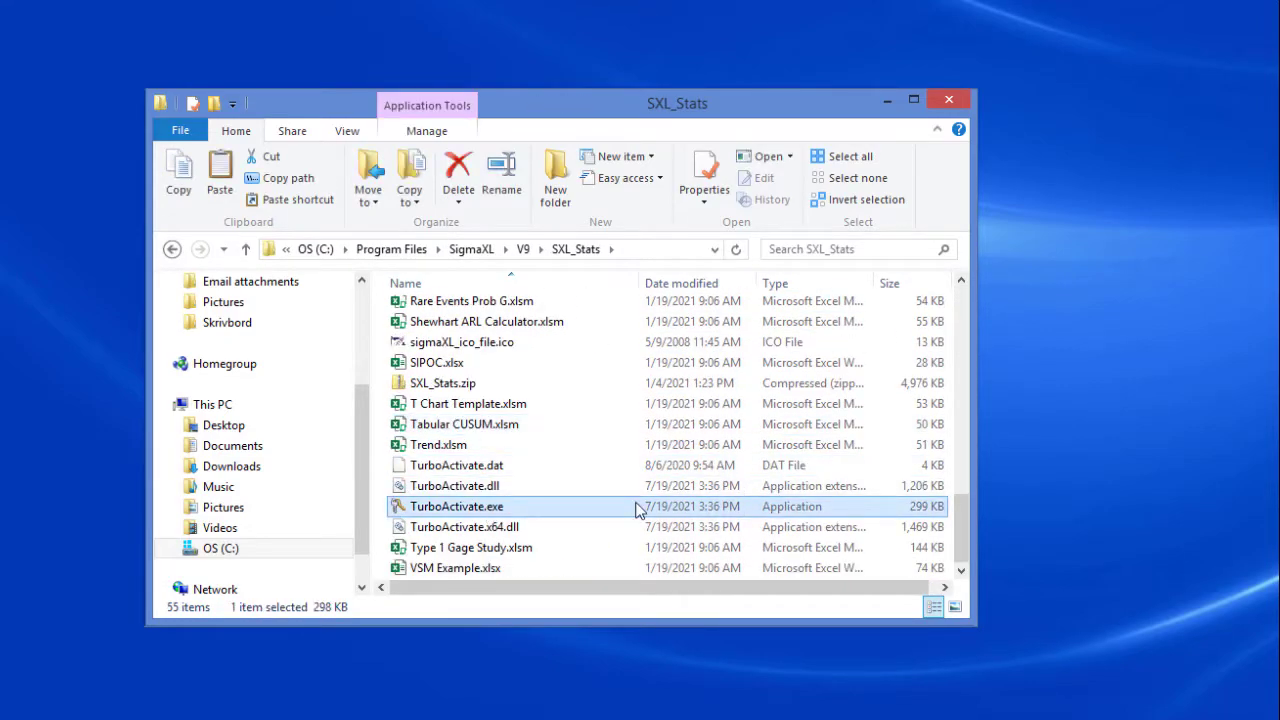
mouse_move(630, 510)
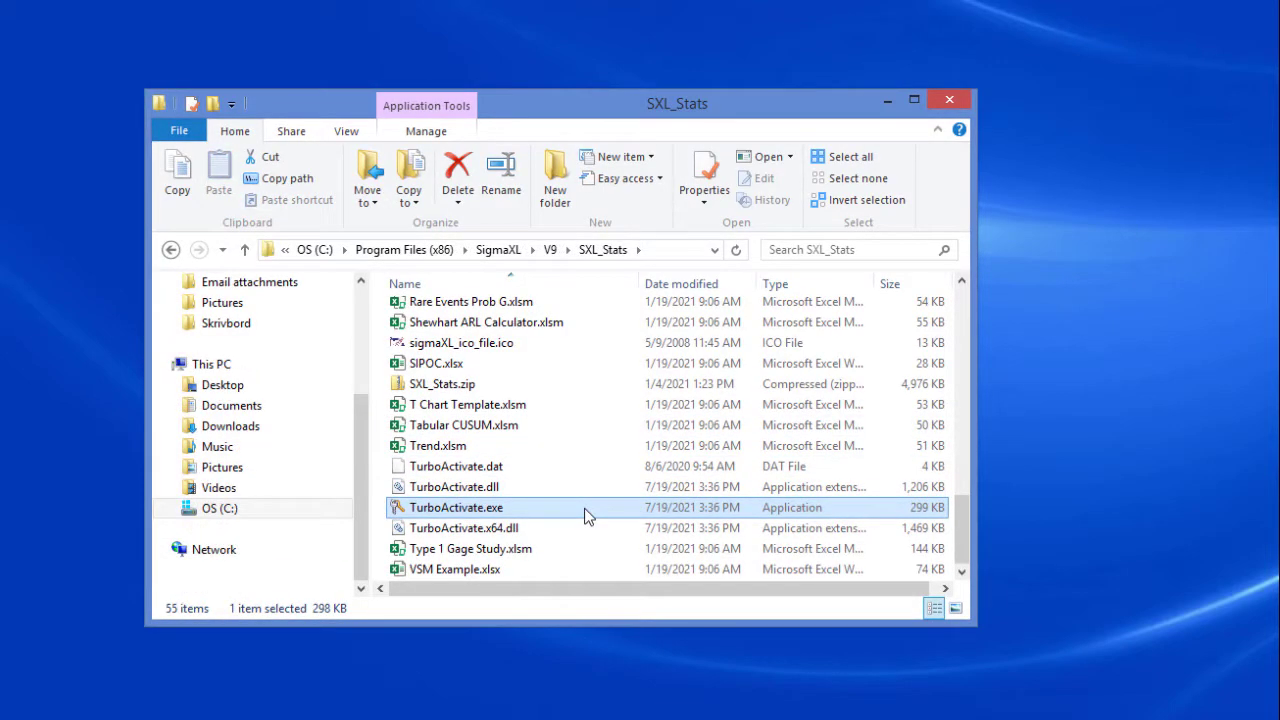
double_click(456, 508)
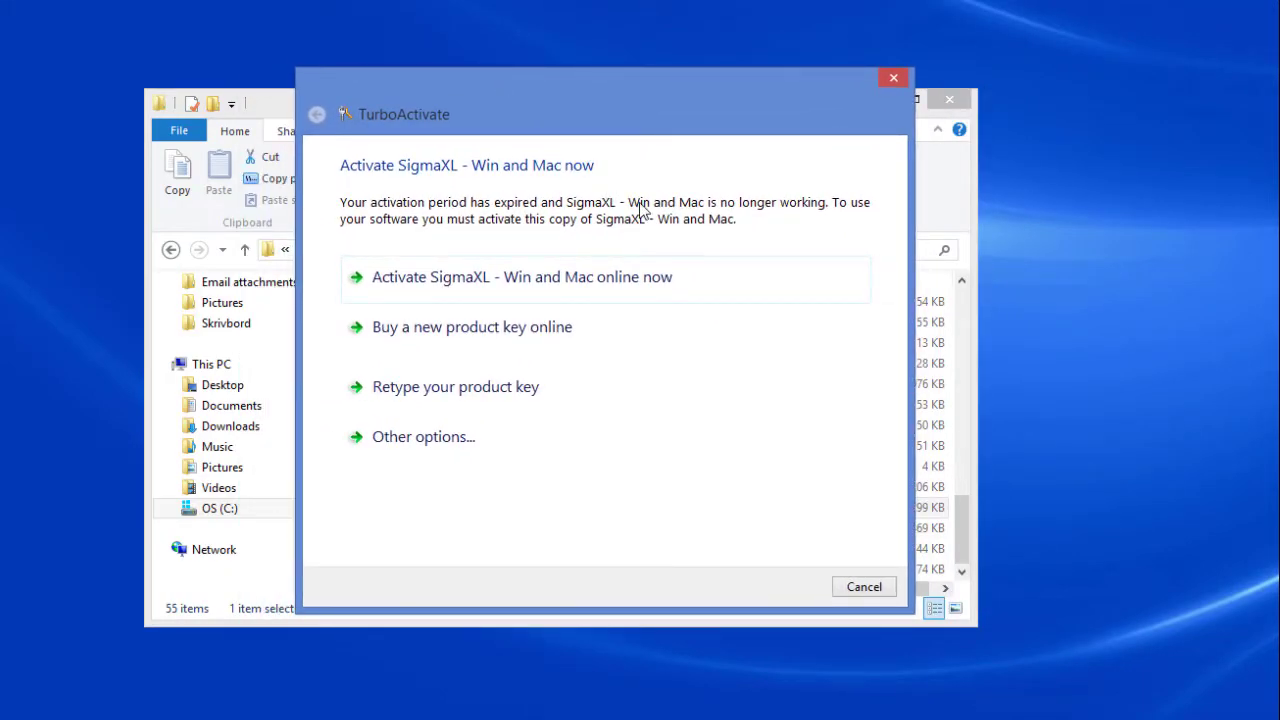
mouse_move(730, 278)
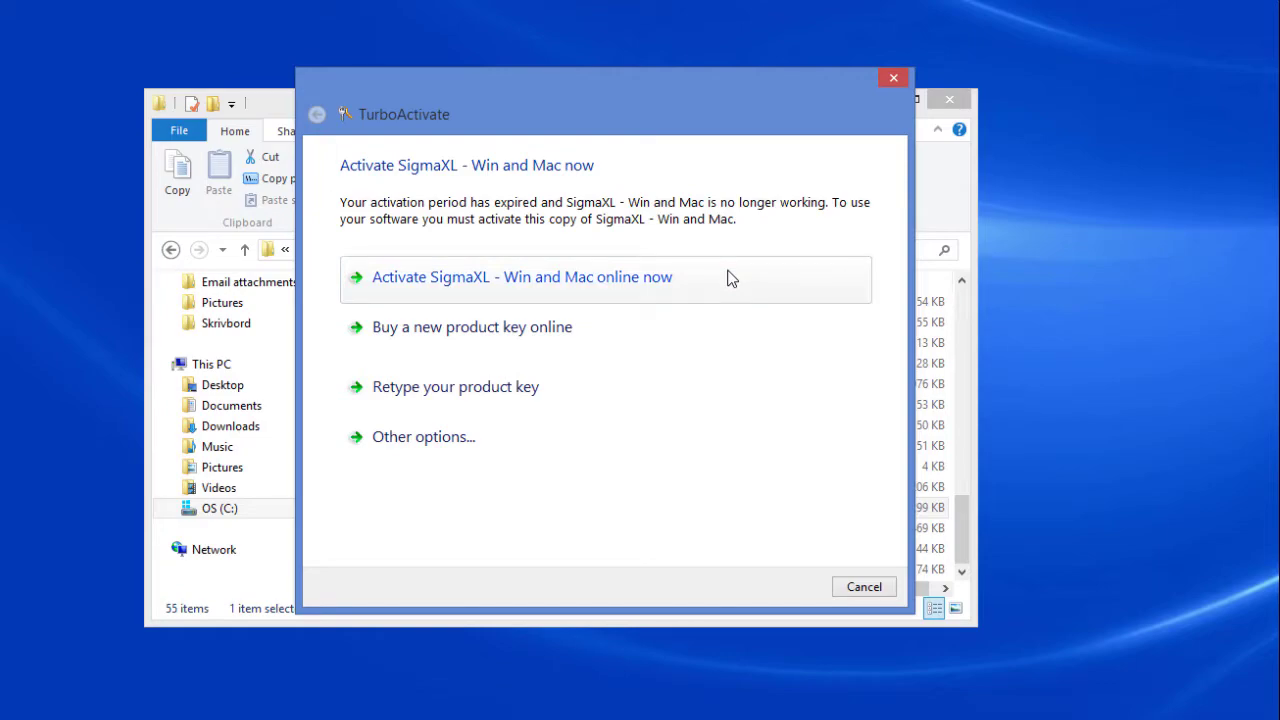
- Attempt online activation of SigmaXL with the product key, ending in an Activation Error
left_click(456, 386)
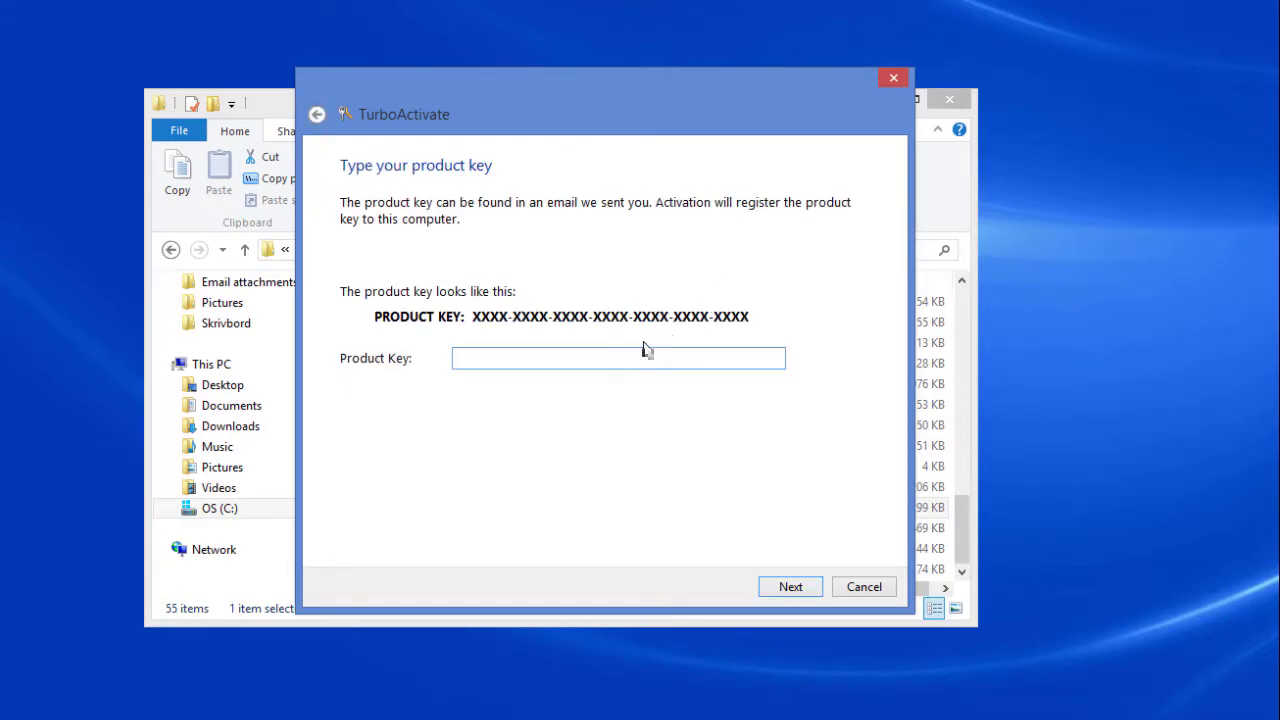
left_click(788, 588)
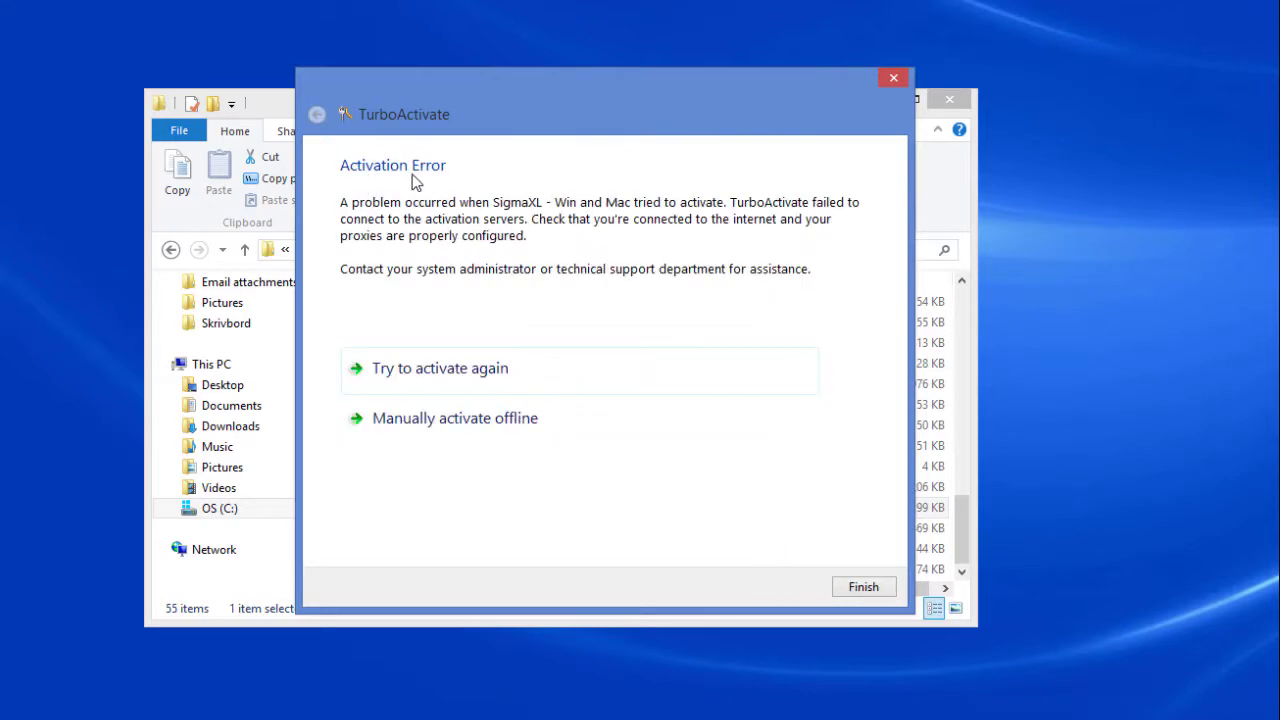
mouse_move(704, 216)
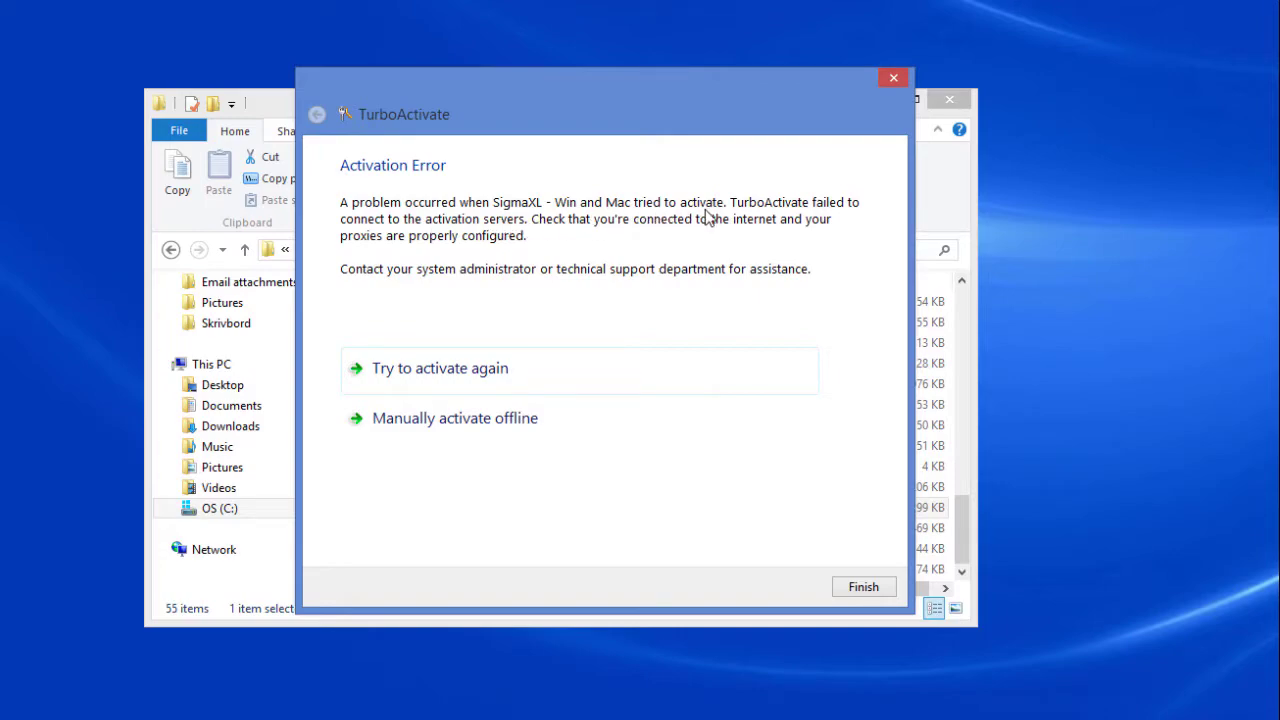
mouse_move(730, 230)
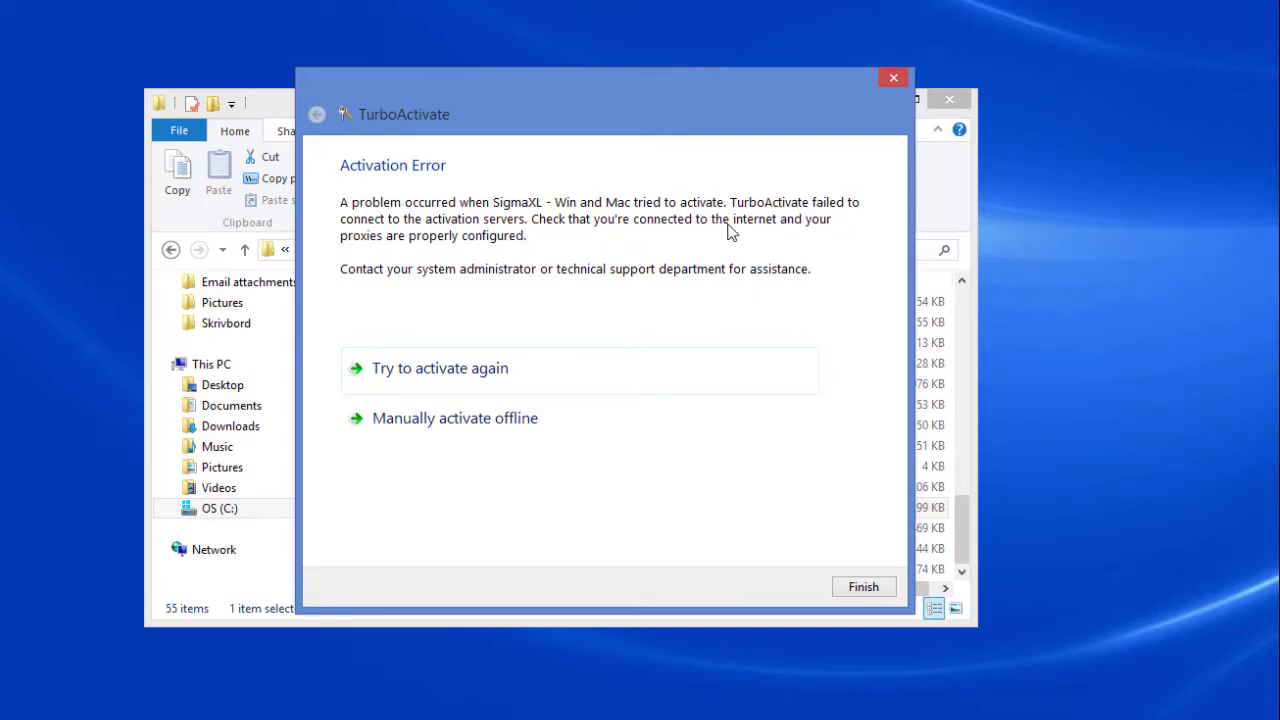
mouse_move(418, 428)
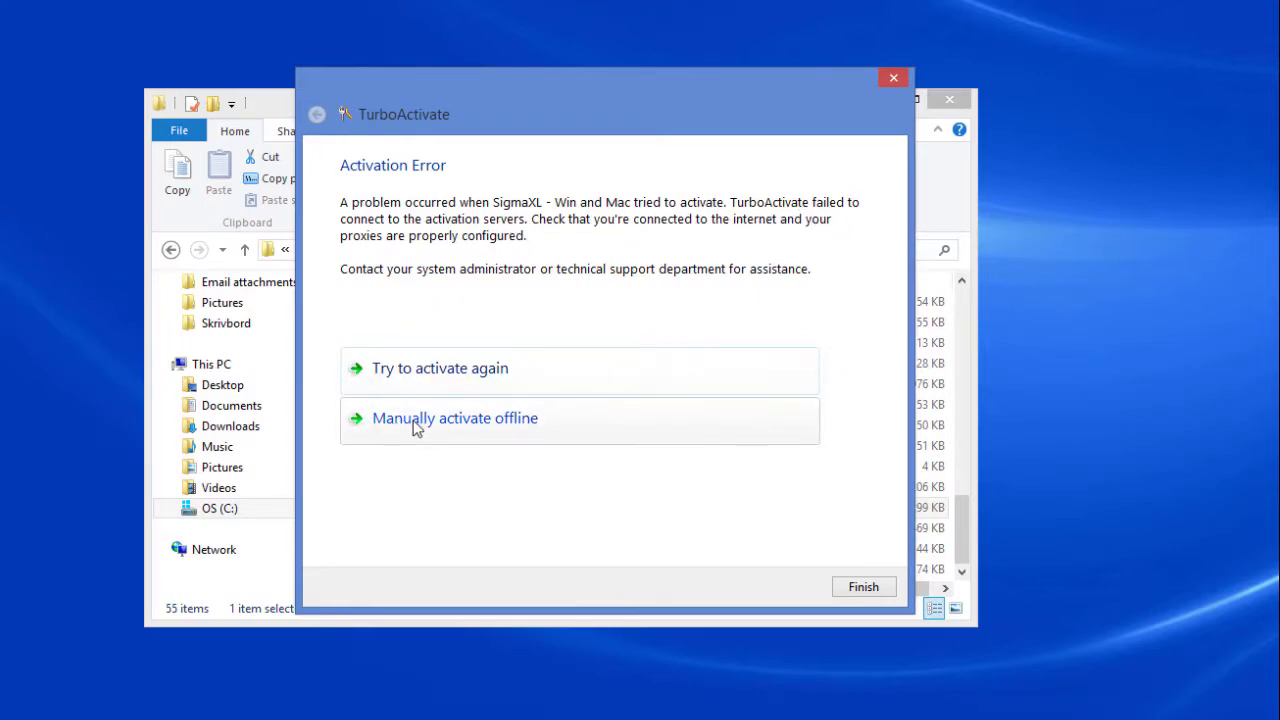
- Choose manual offline activation and start saving the Activation Request file
left_click(456, 418)
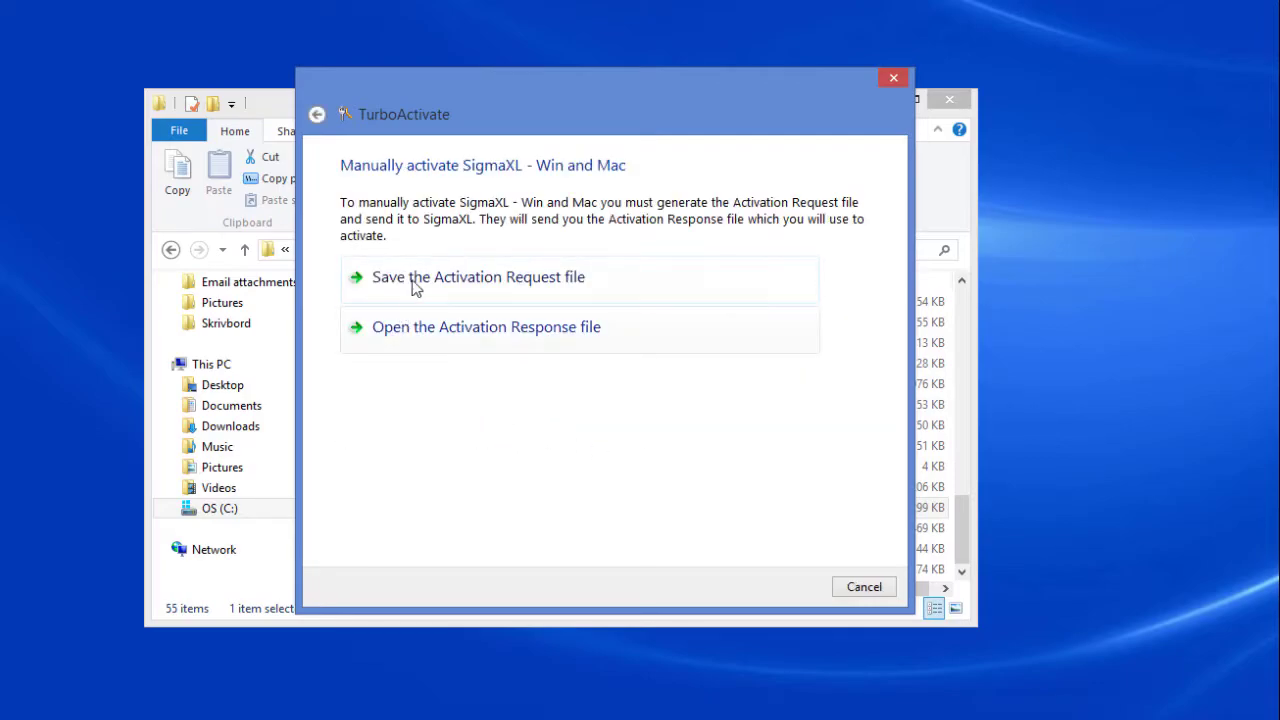
left_click(478, 276)
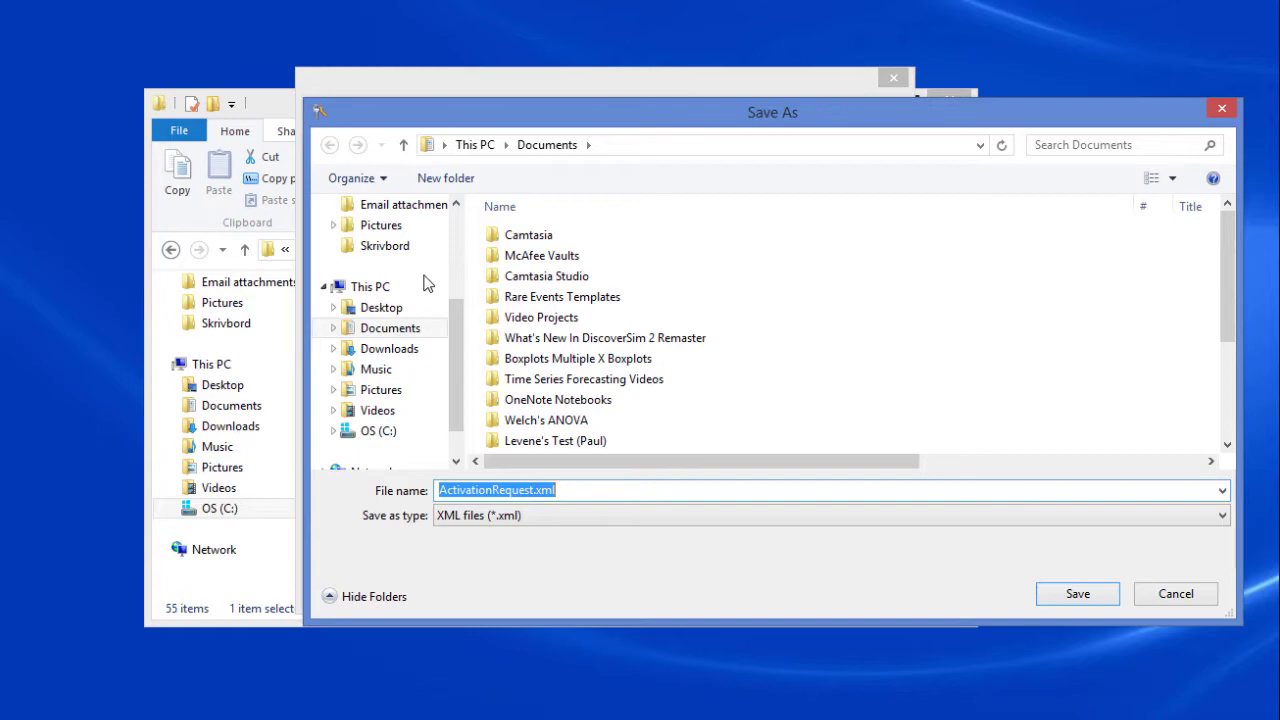
mouse_move(540, 316)
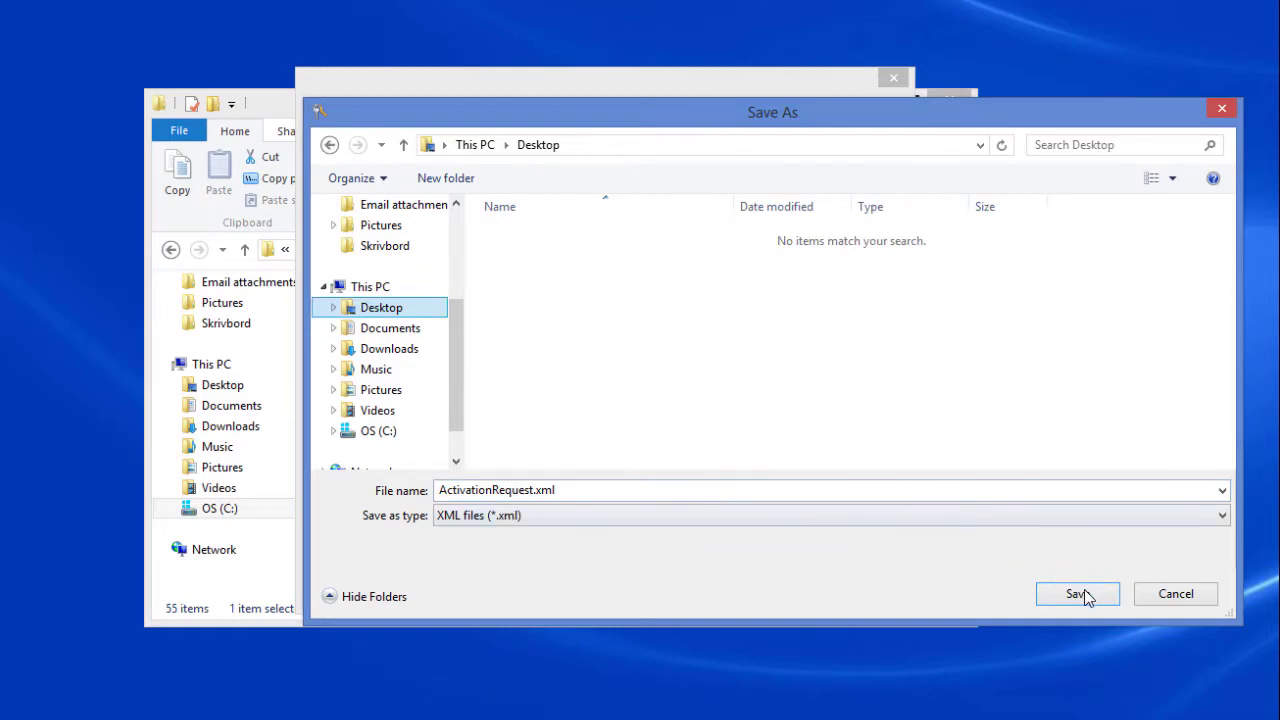
- Save ActivationRequest.xml to the Desktop and acknowledge the success message
left_click(1076, 592)
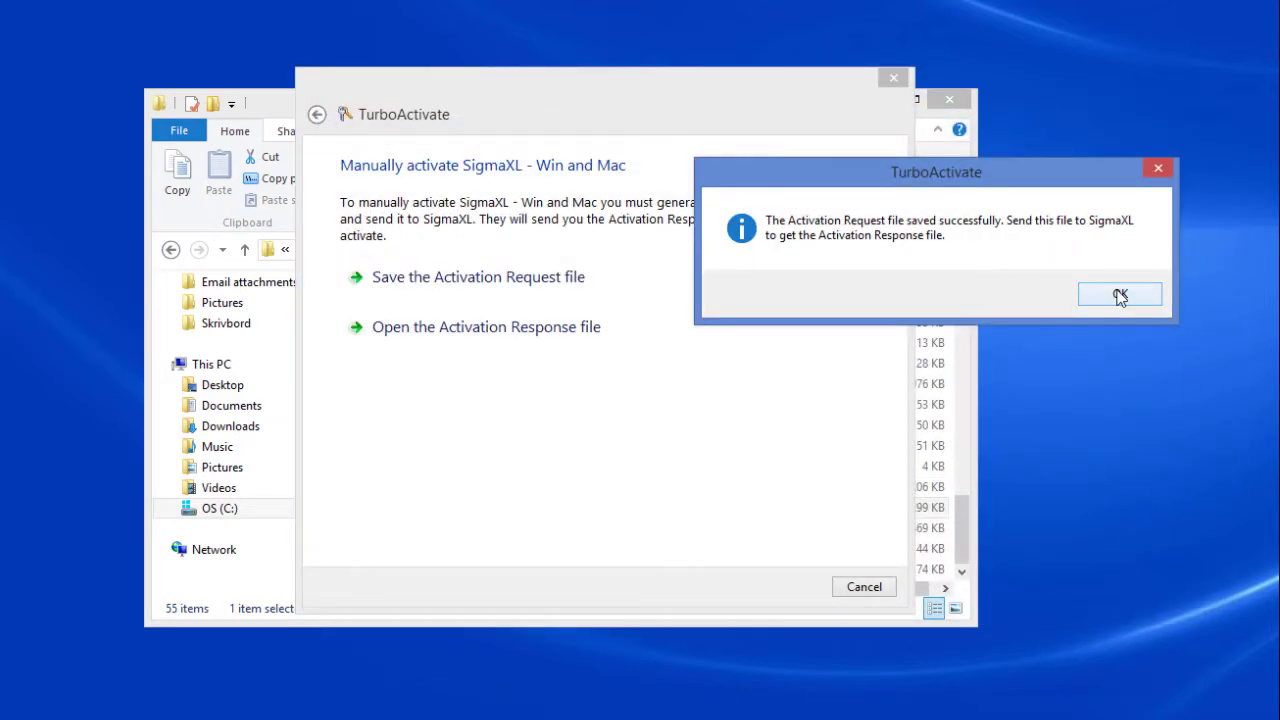
left_click(1120, 296)
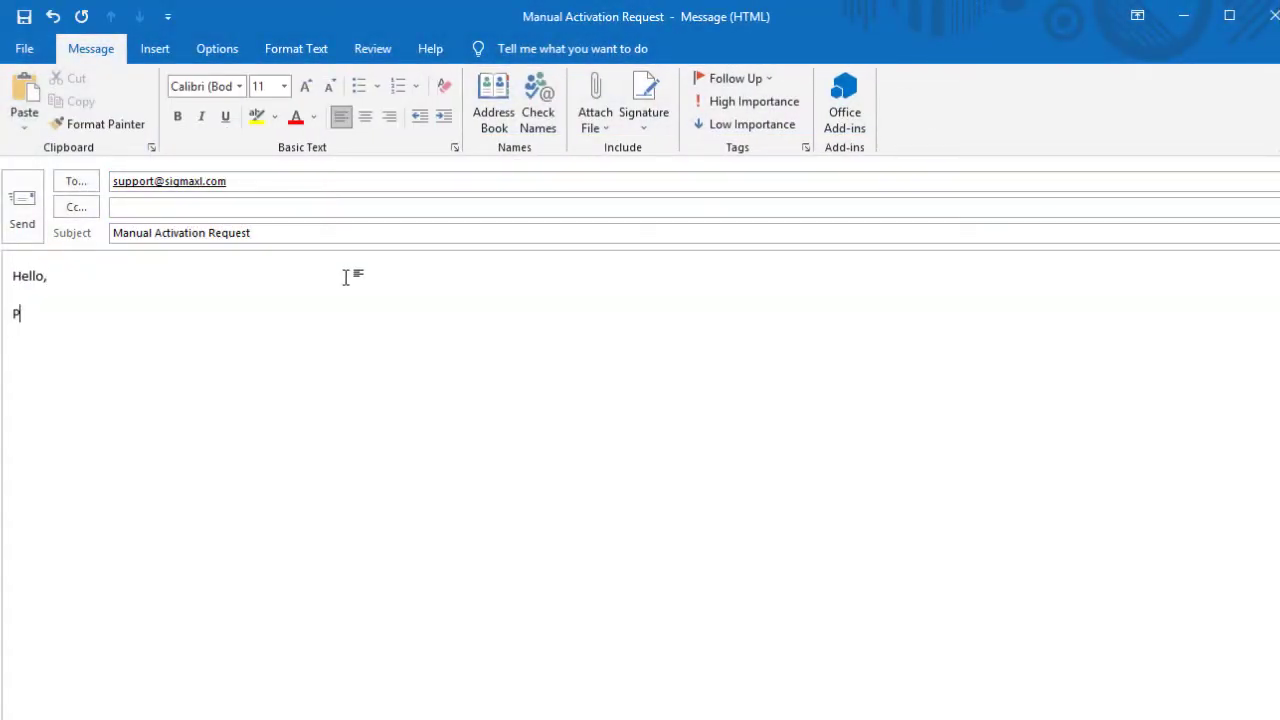
- Write the email body asking to activate the license, signed 'Best Regards,'
type("lease activate my license.")
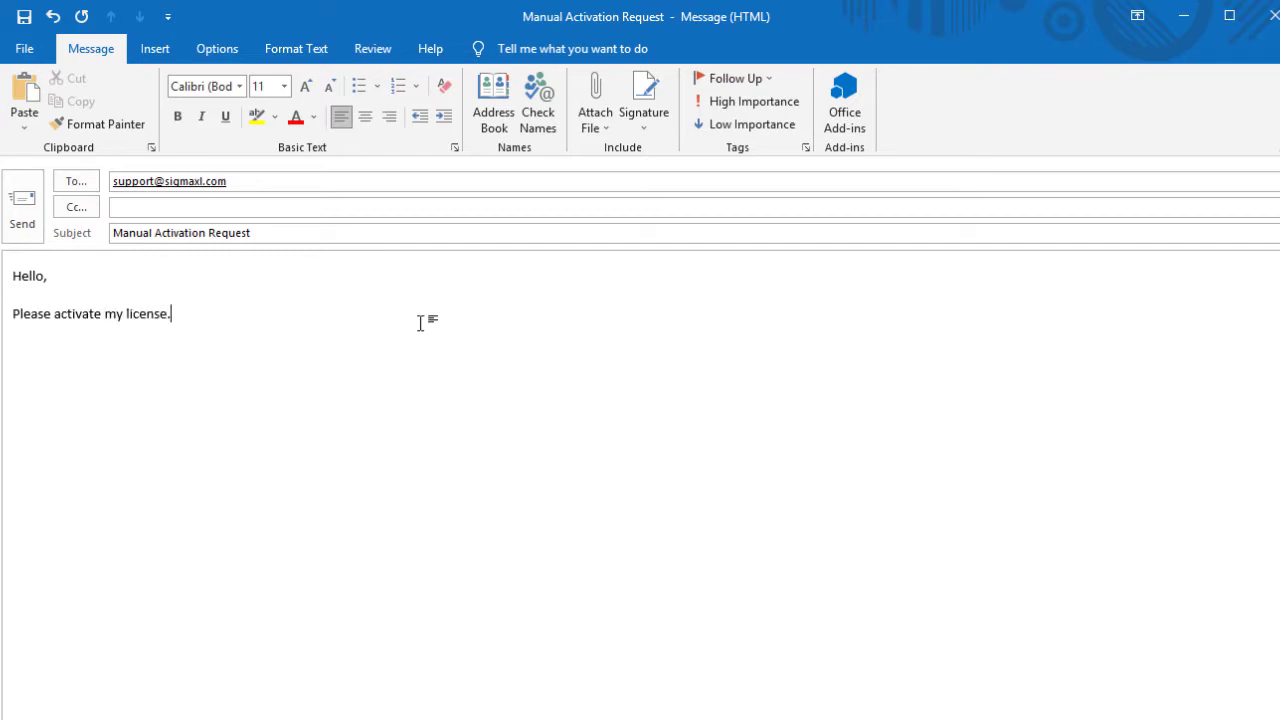
type("Best Regards,")
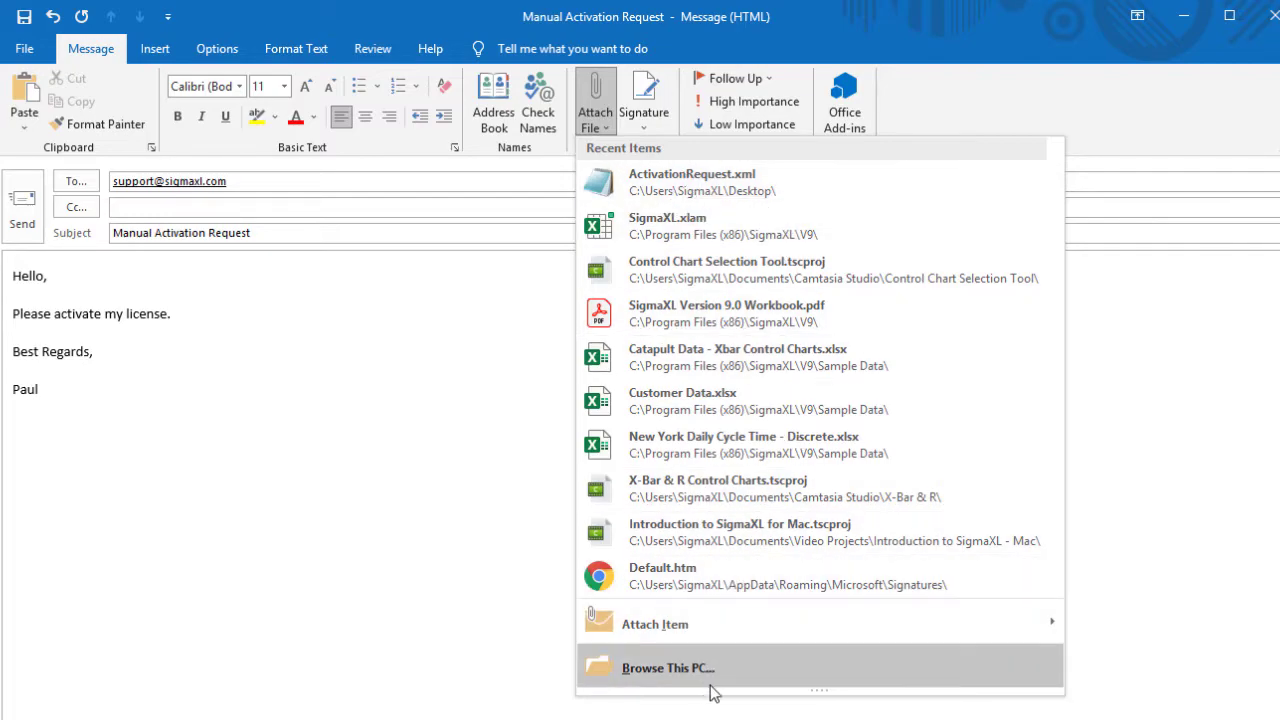
- Attach ActivationRequest.xml from the Desktop to the email
left_click(668, 668)
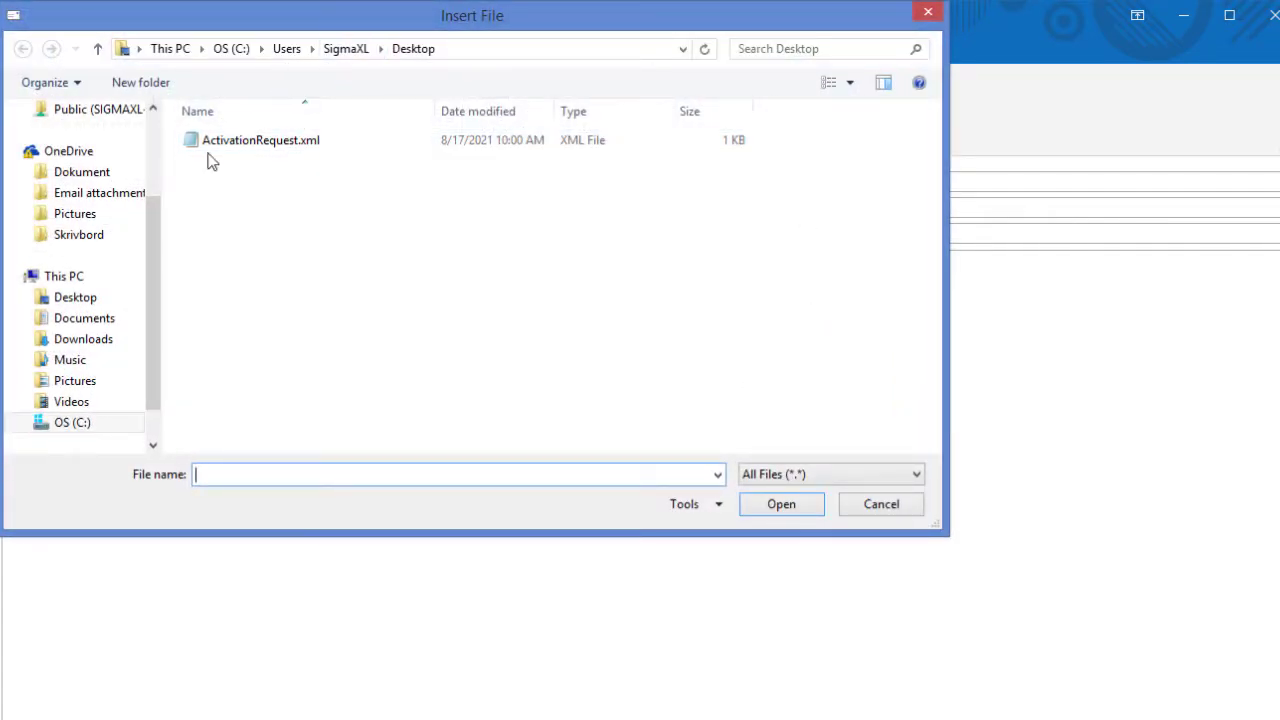
left_click(72, 420)
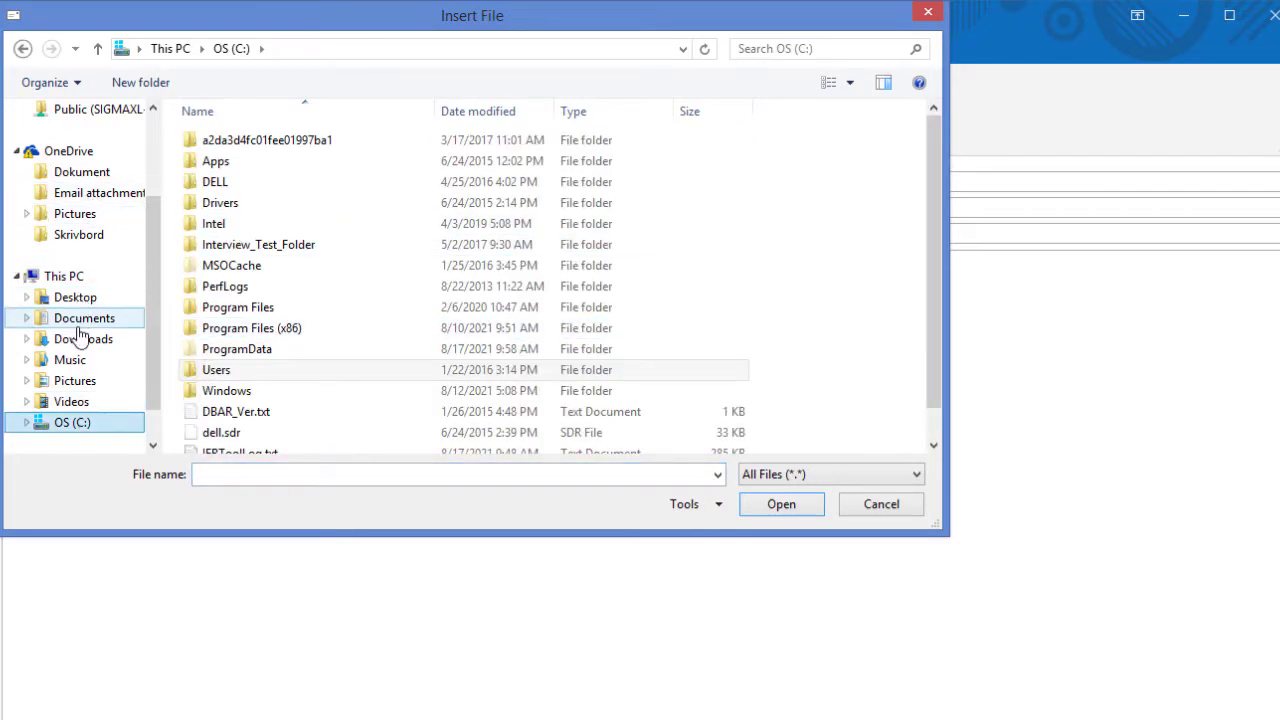
left_click(76, 296)
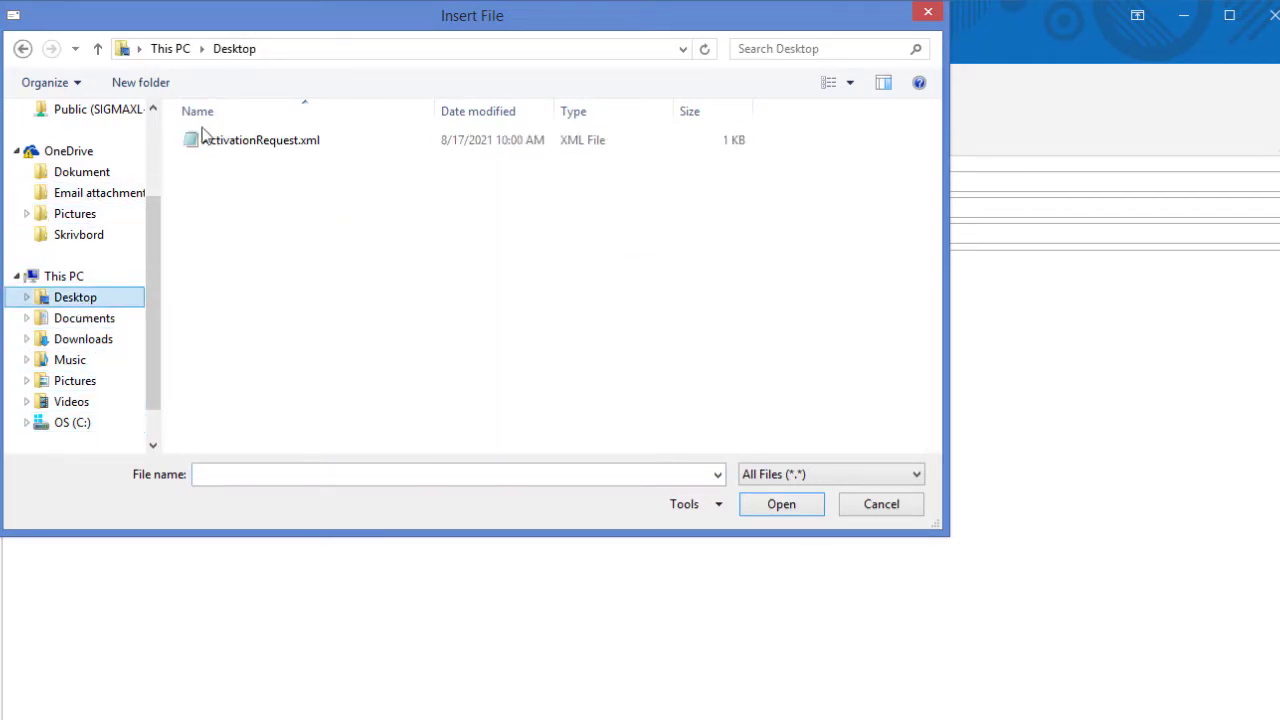
left_click(260, 140)
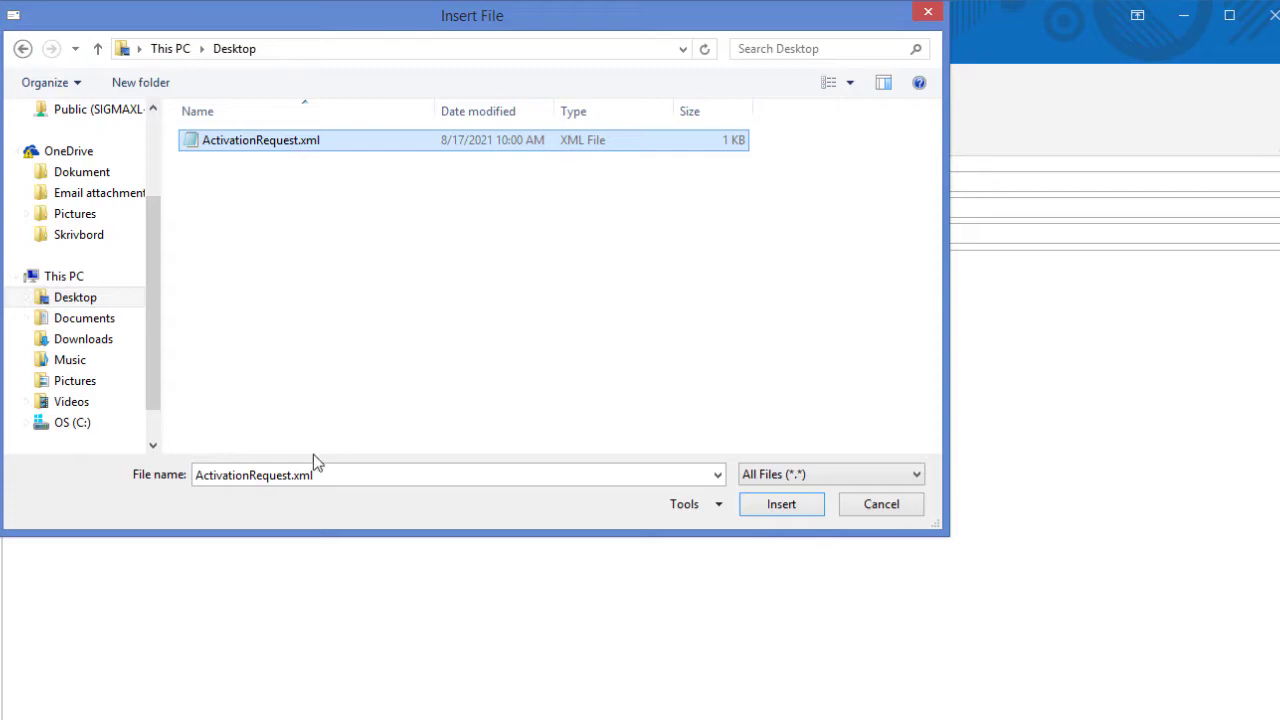
left_click(780, 504)
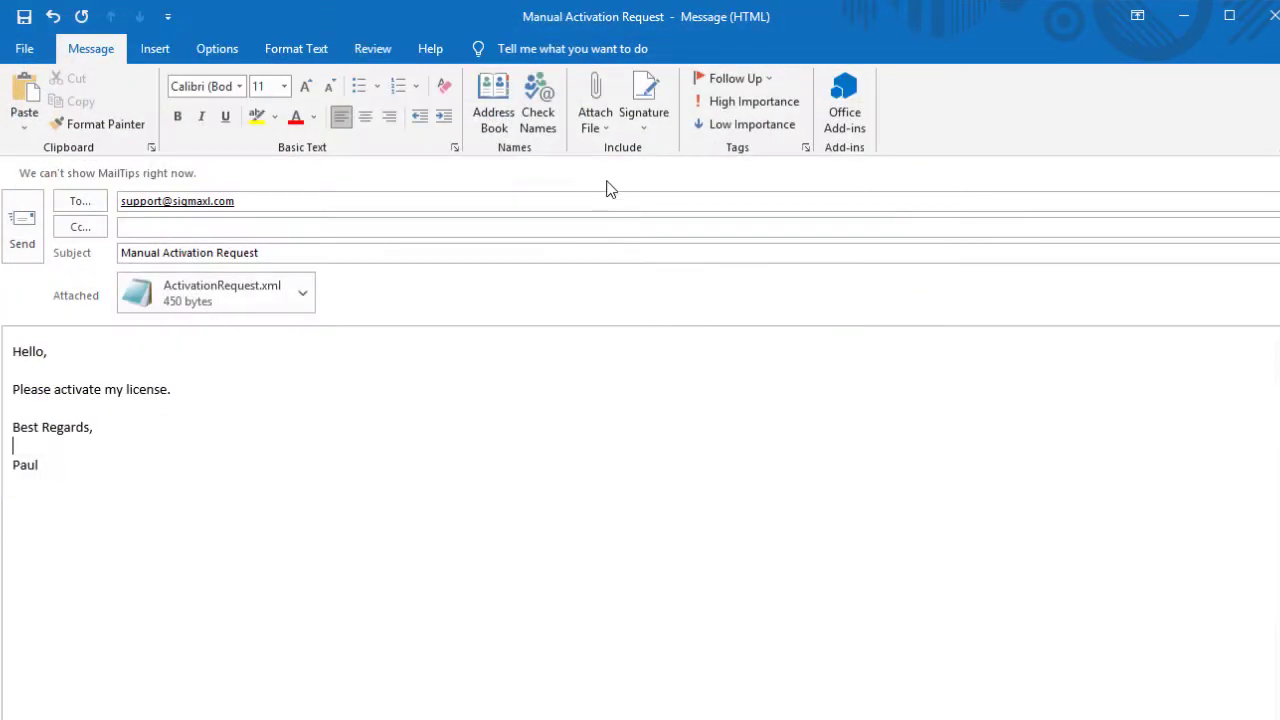
mouse_move(216, 292)
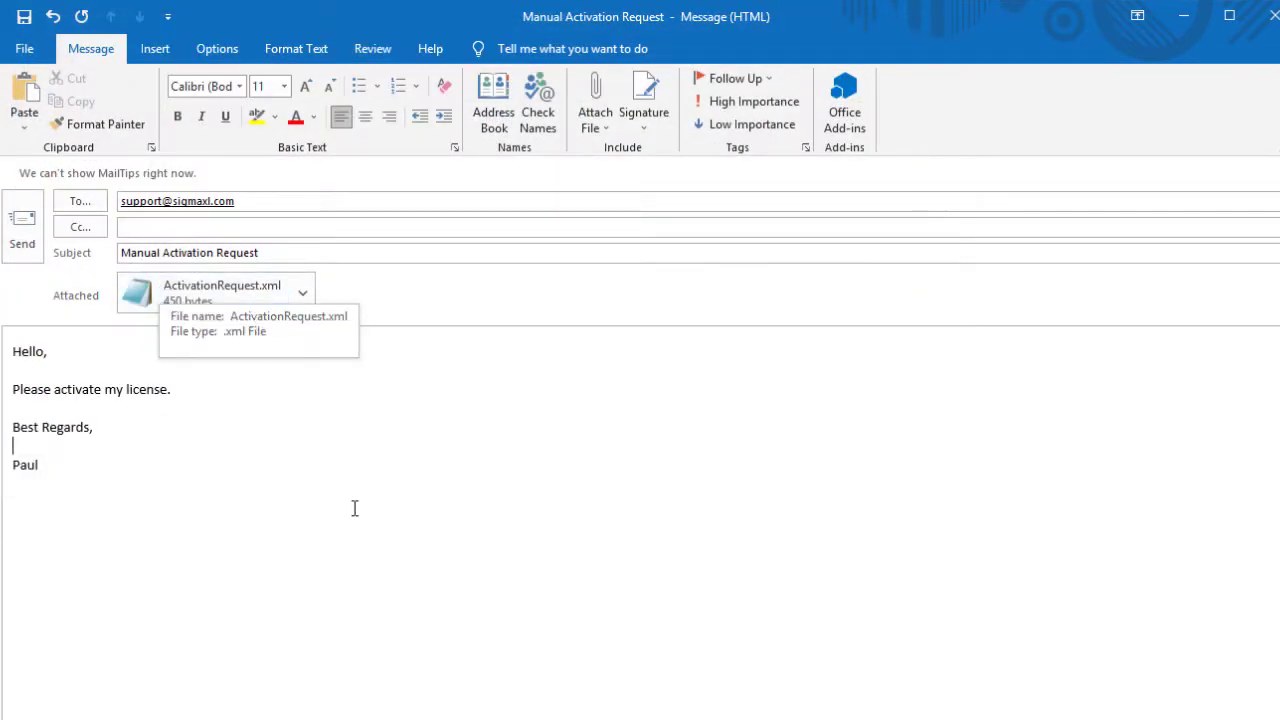
mouse_move(22, 224)
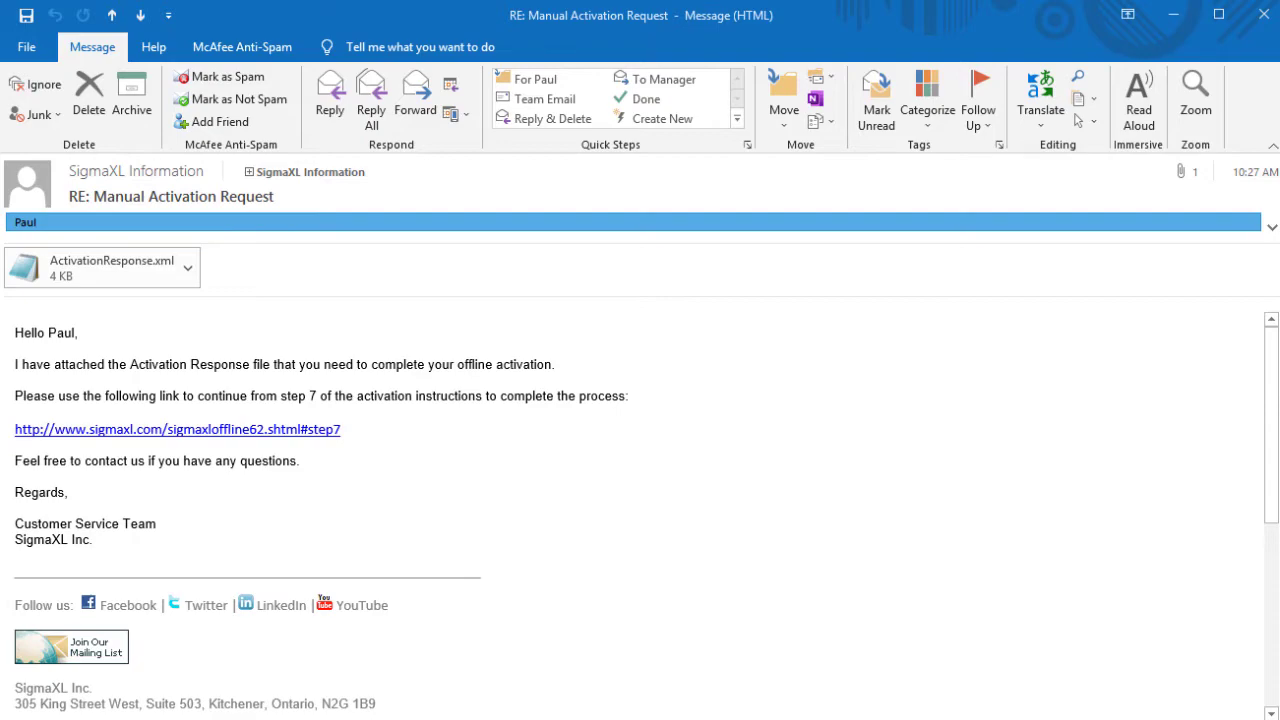
mouse_move(300, 332)
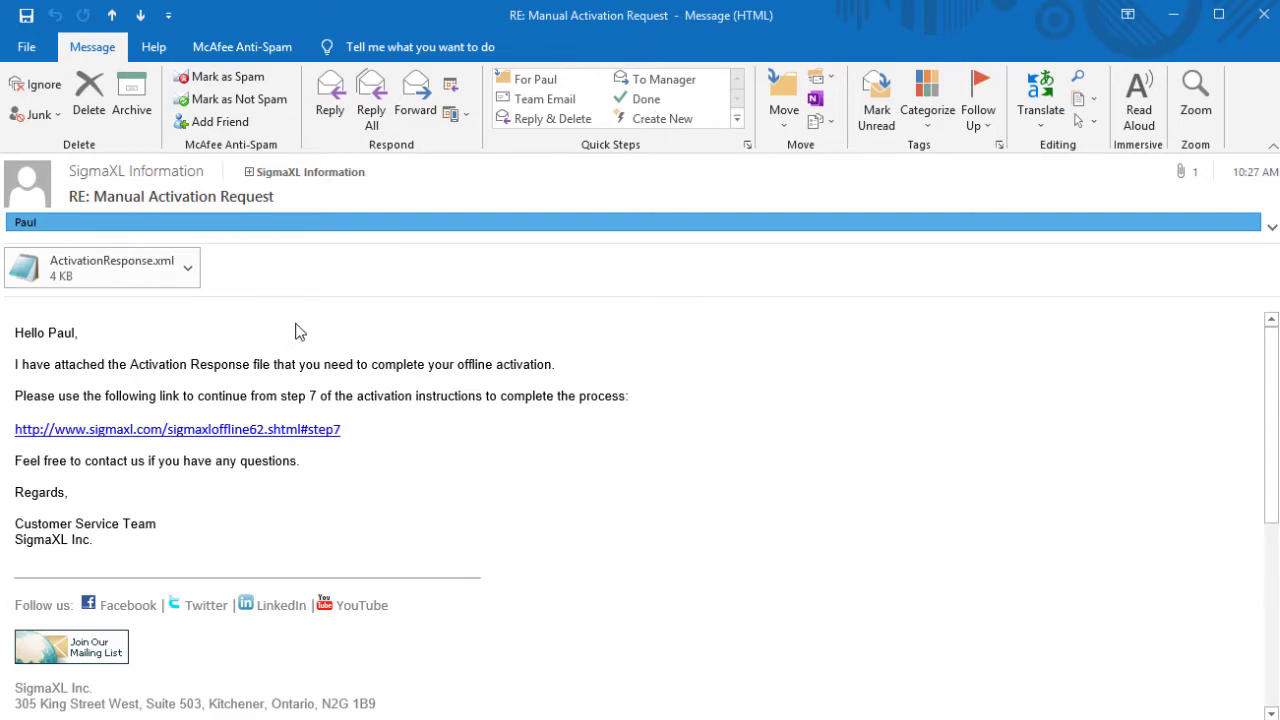
mouse_move(444, 470)
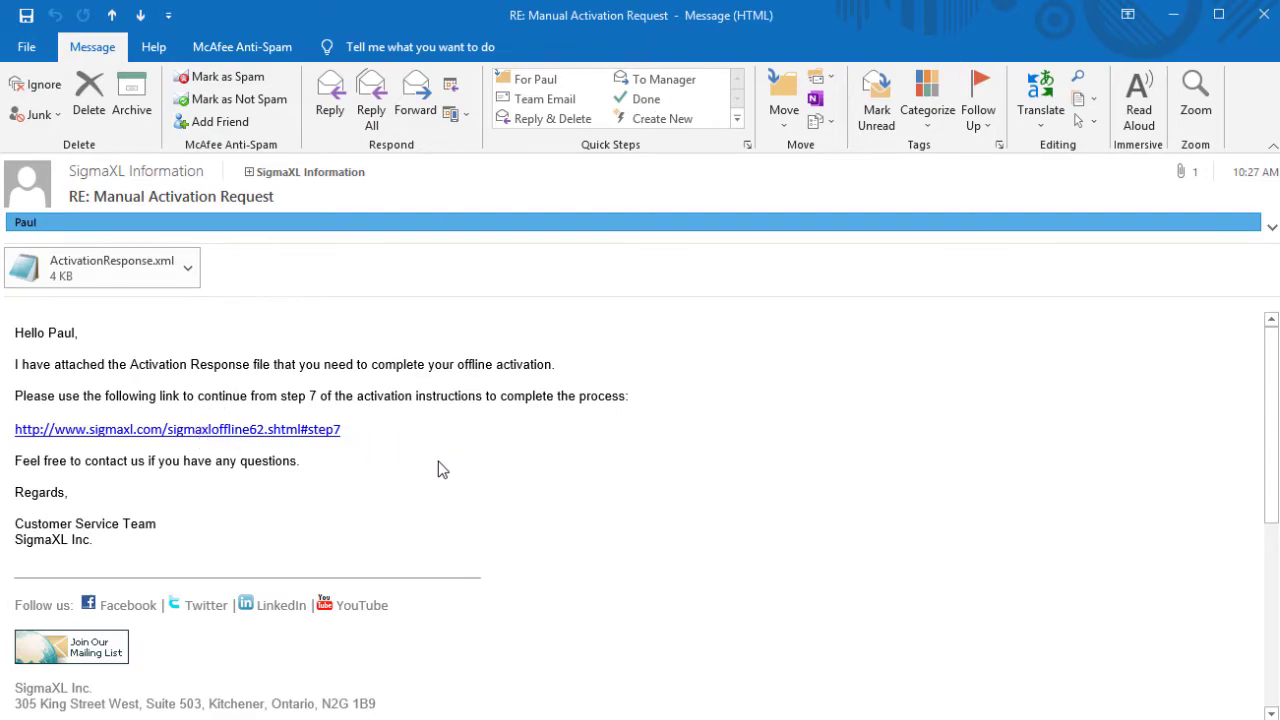
- Save the ActivationResponse.xml attachment from the support reply to the Desktop
left_click(186, 268)
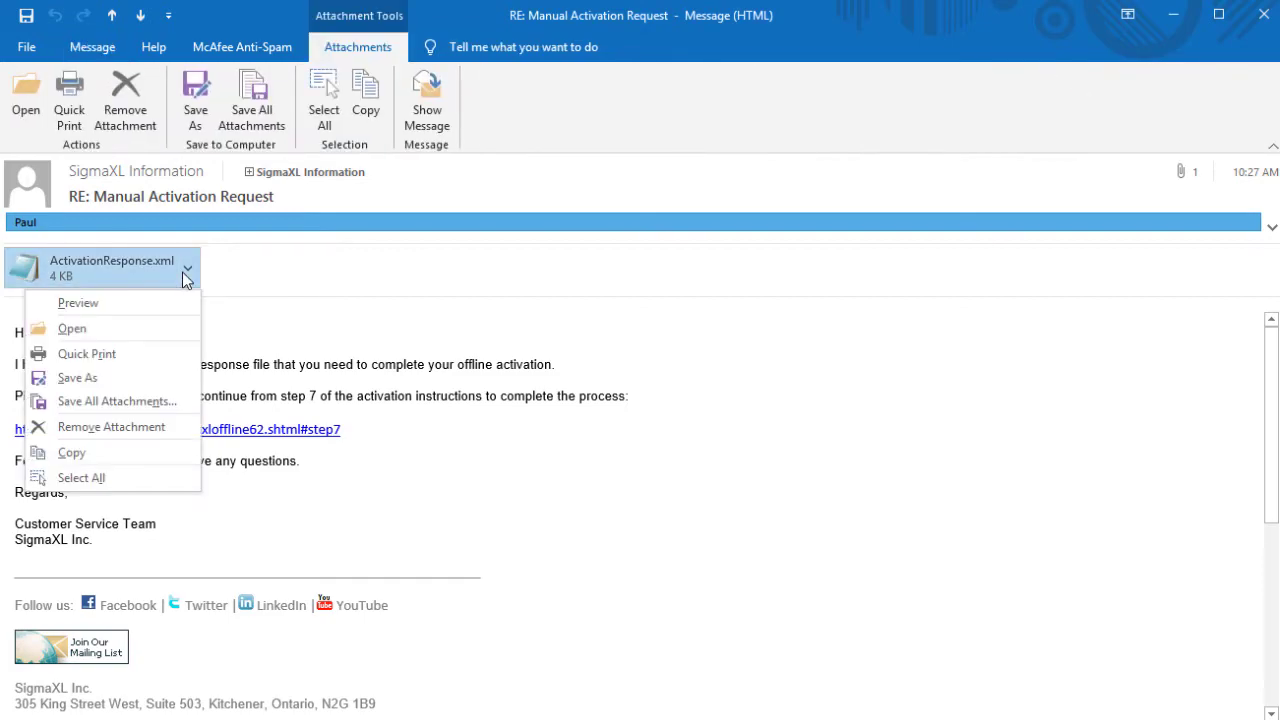
left_click(76, 376)
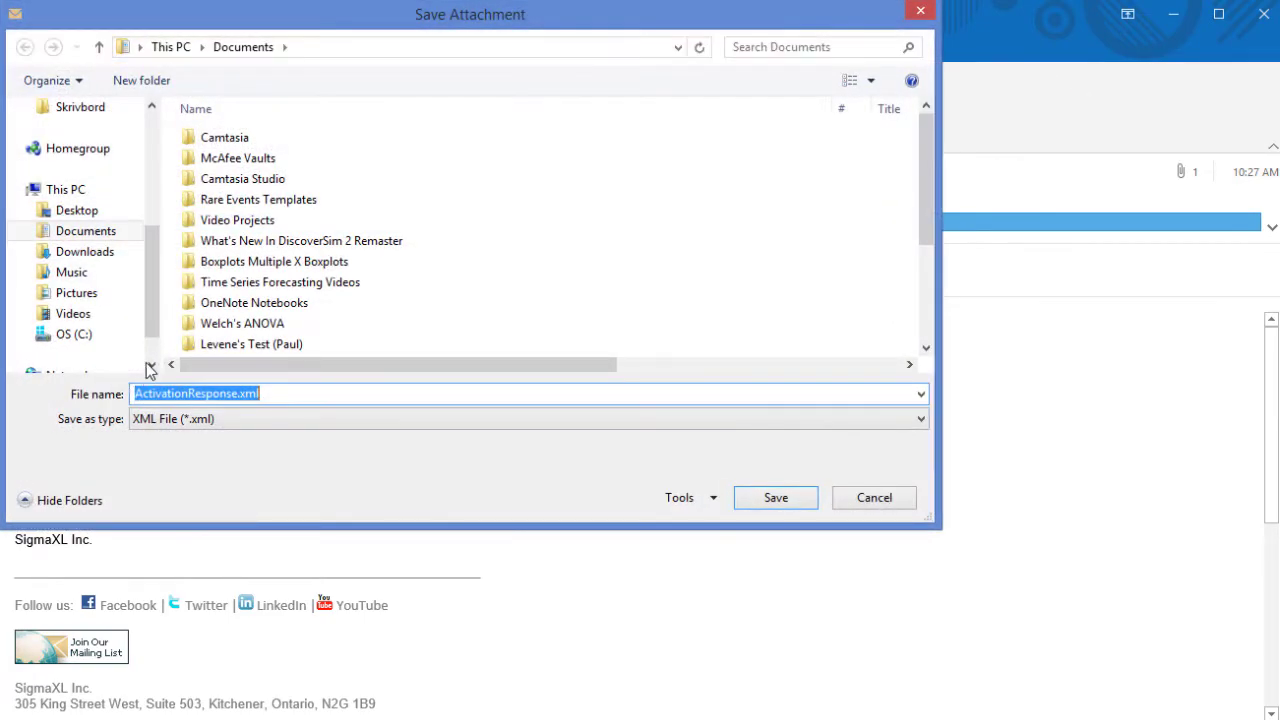
left_click(76, 210)
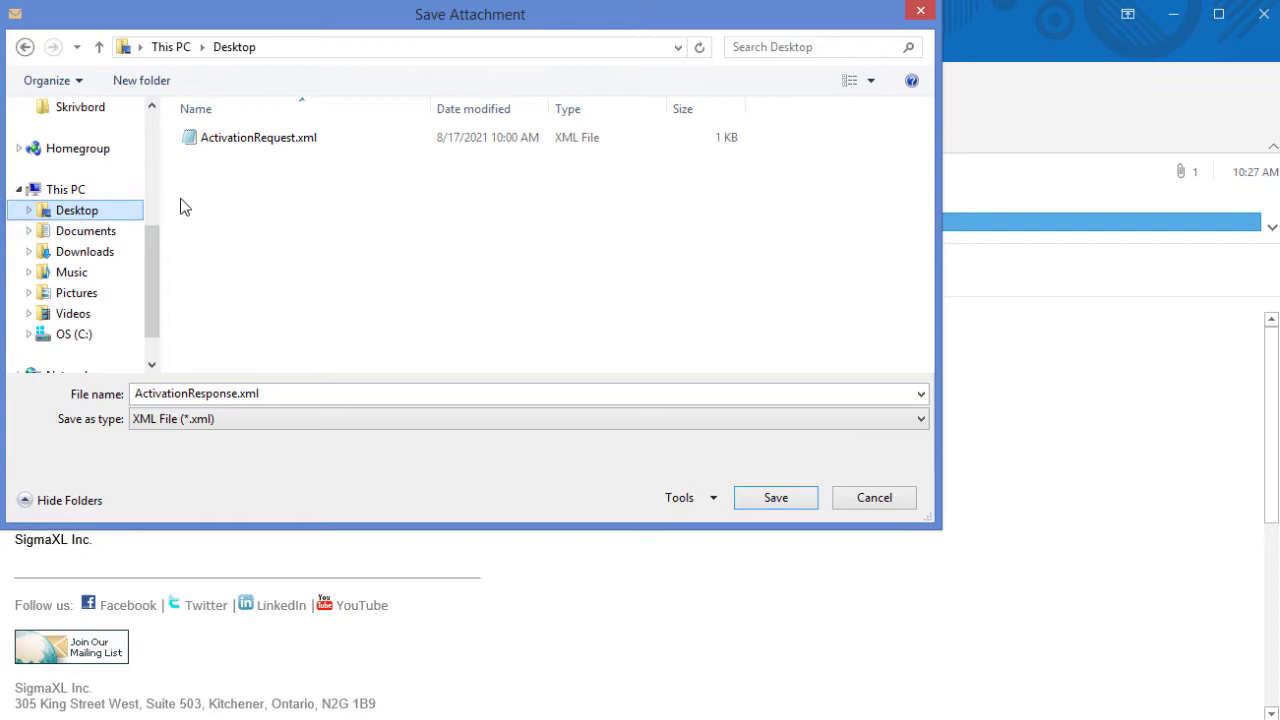
left_click(776, 496)
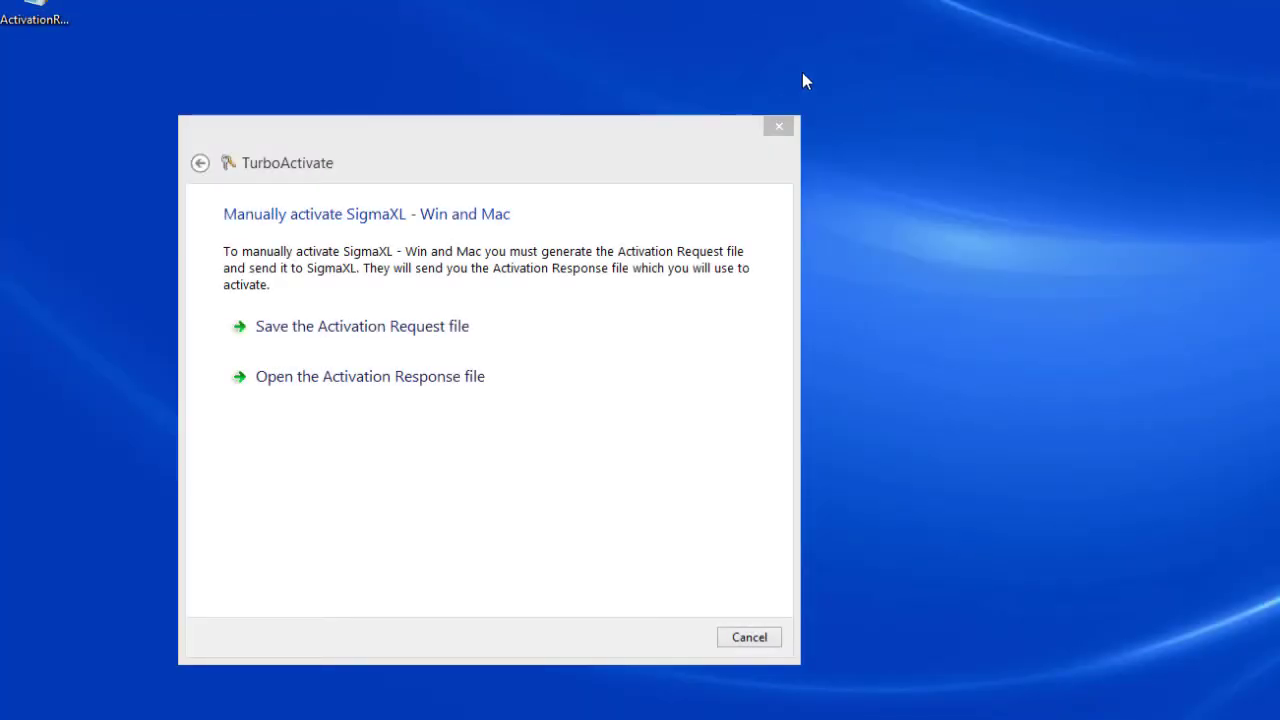
mouse_move(232, 226)
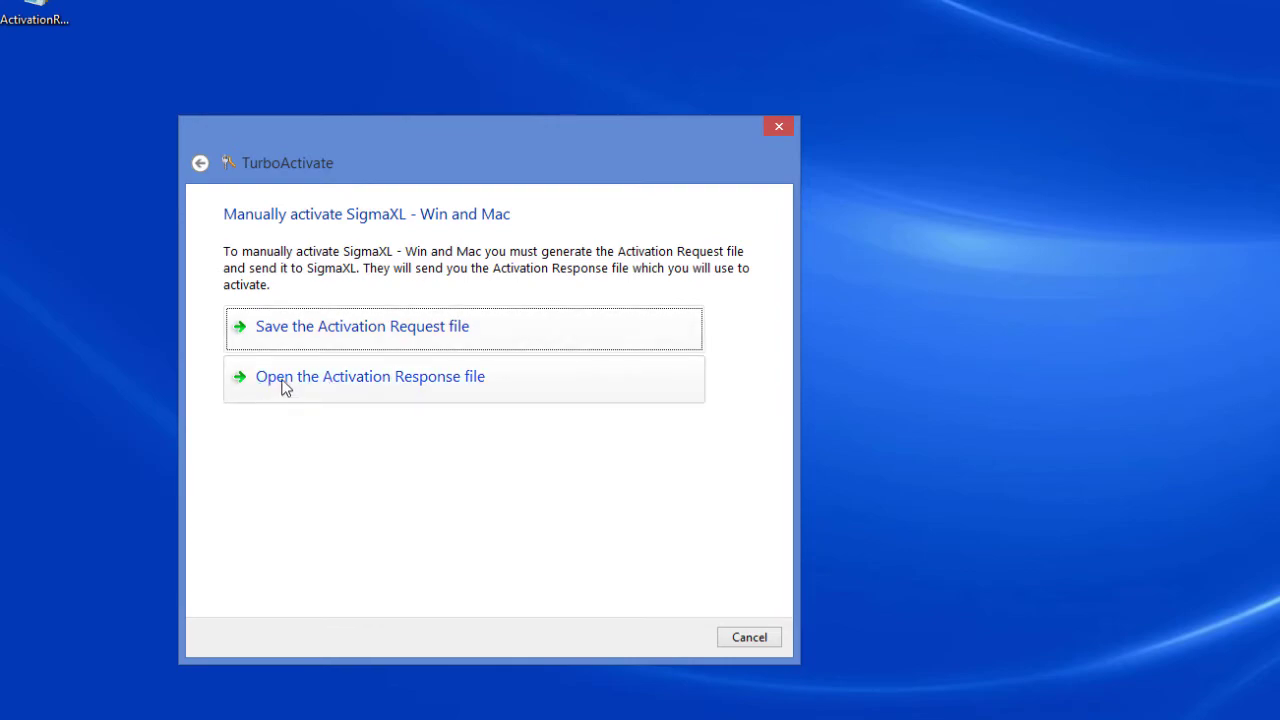
- Load ActivationResponse.xml from the Desktop into TurboActivate to complete activation
left_click(368, 376)
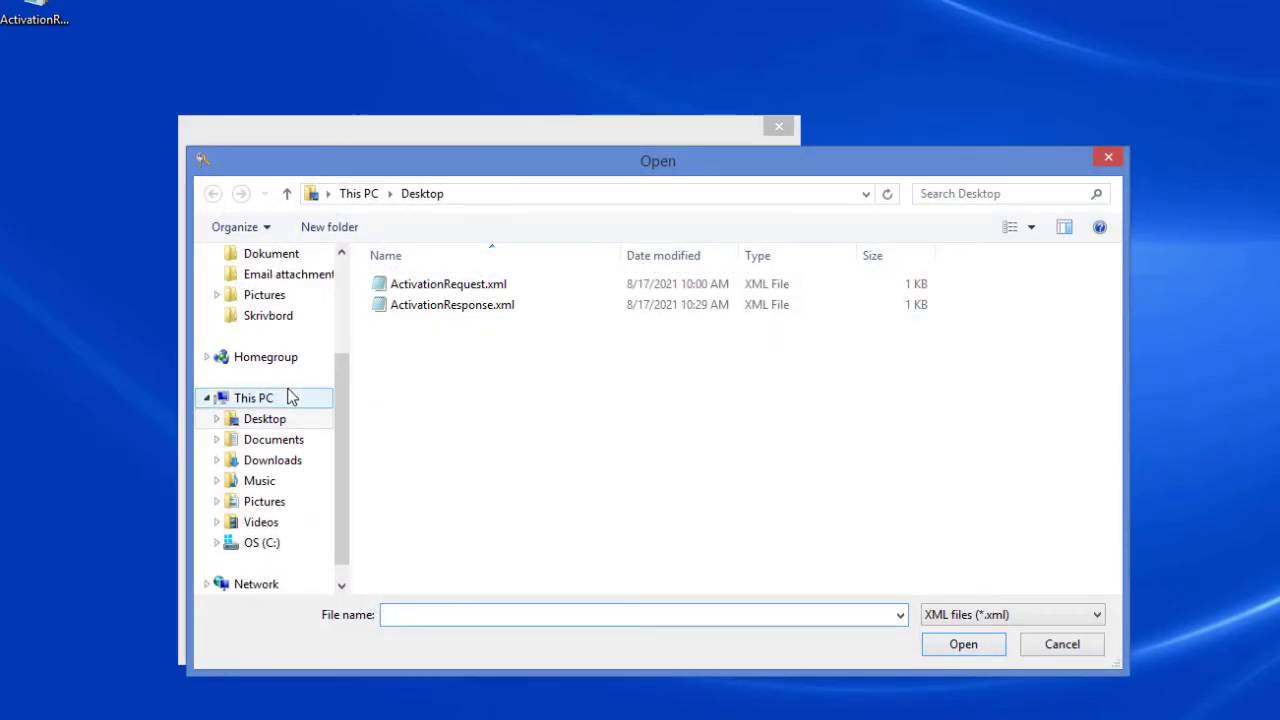
mouse_move(448, 324)
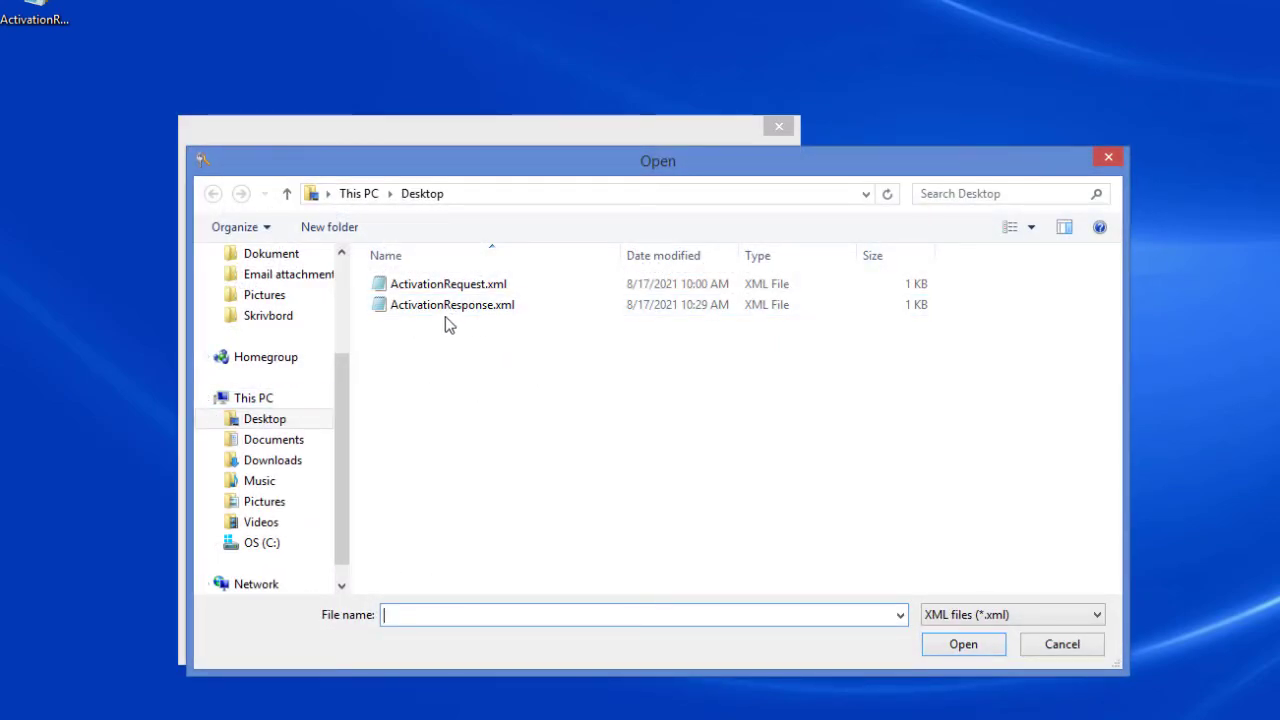
left_click(452, 304)
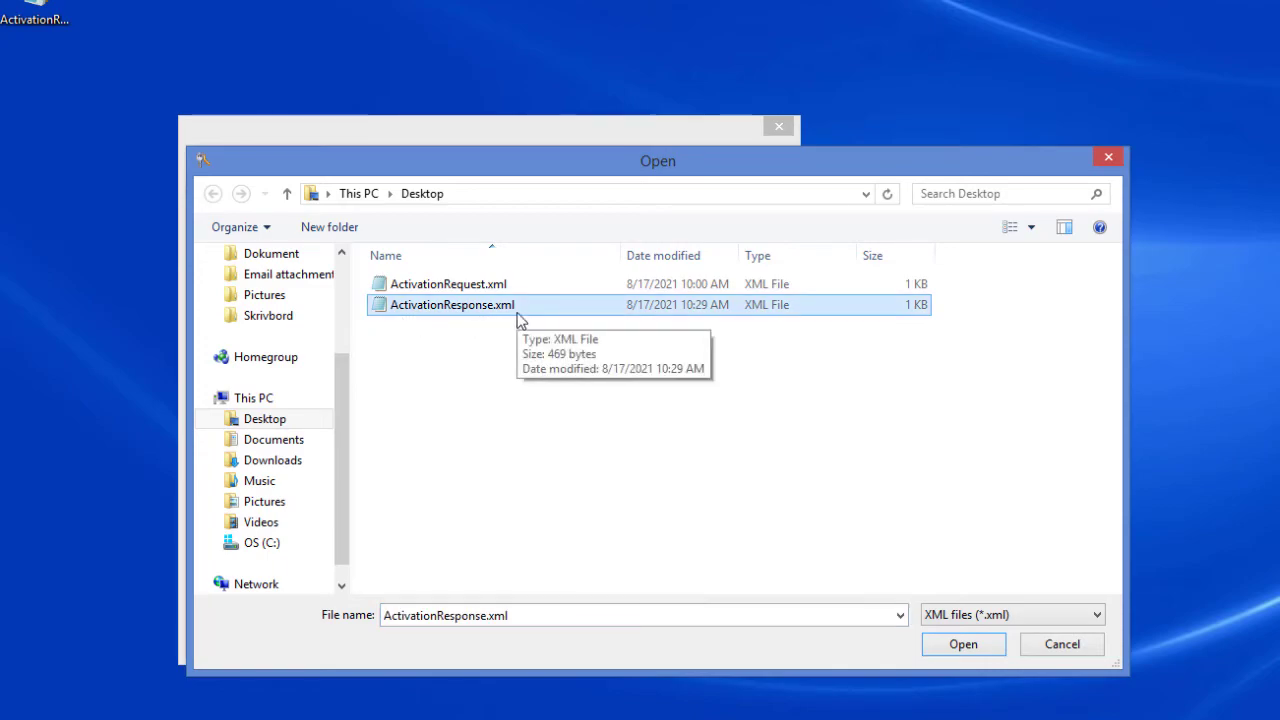
left_click(962, 644)
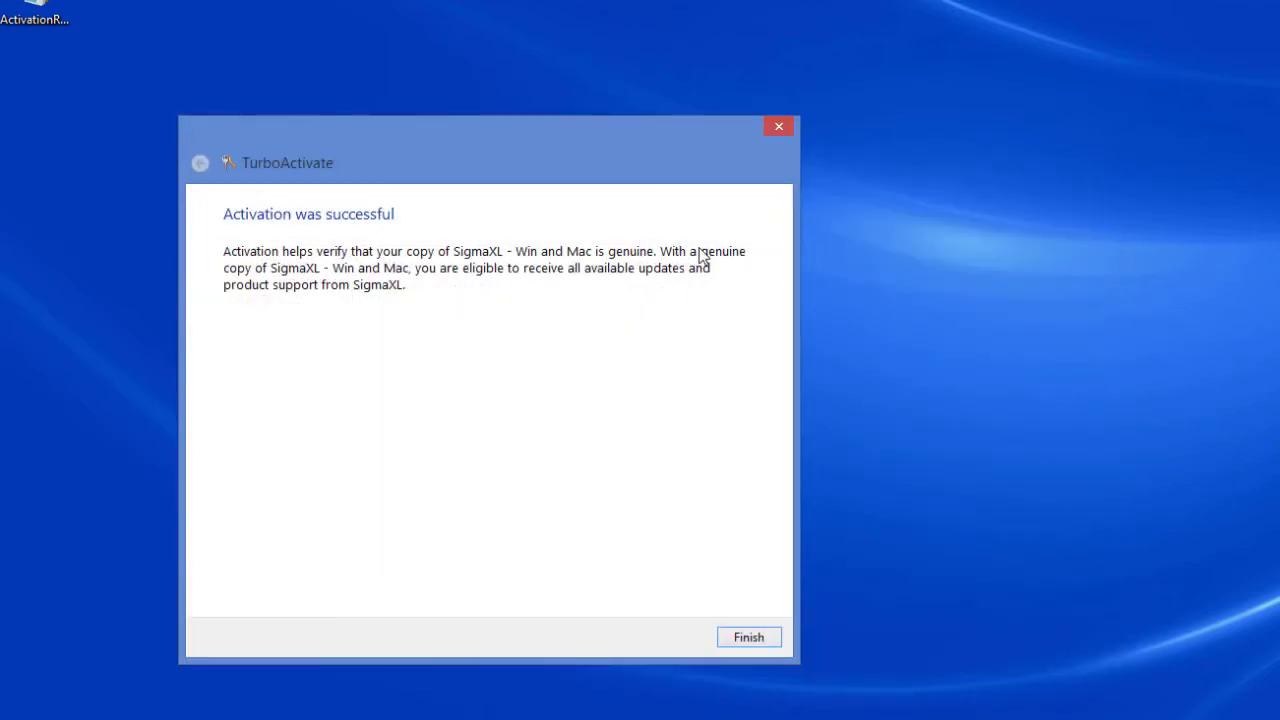
mouse_move(244, 228)
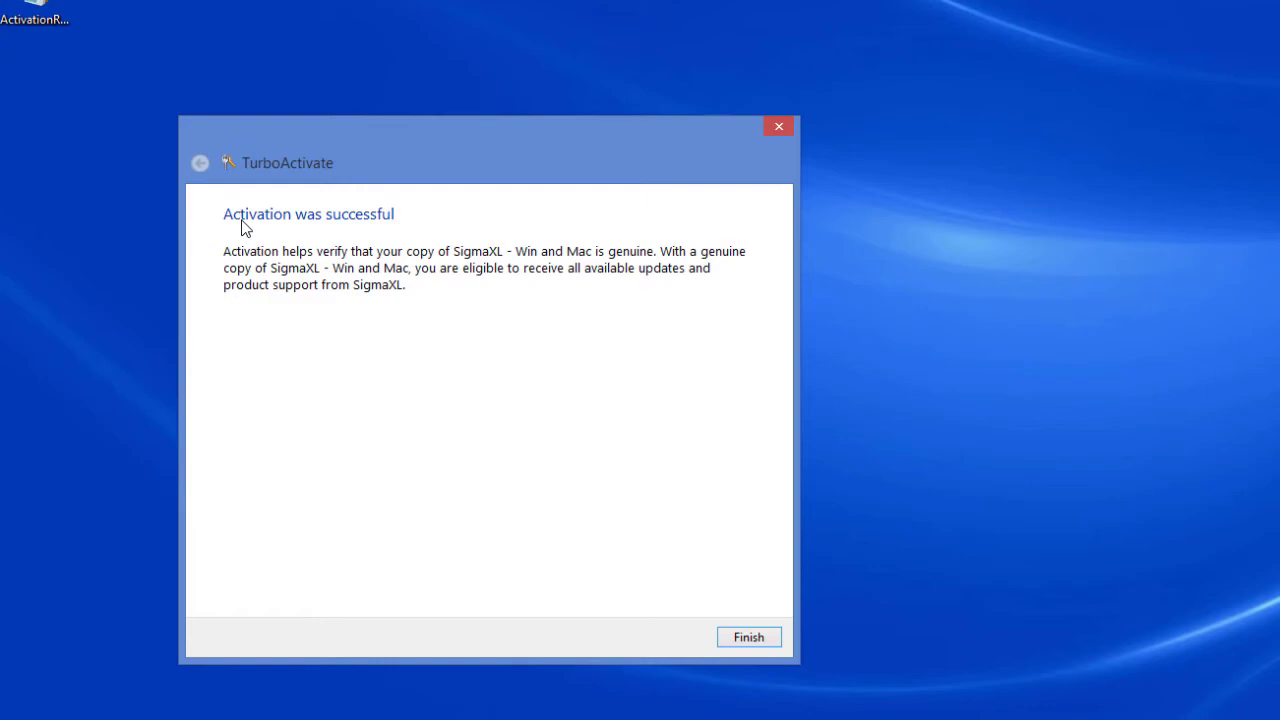
mouse_move(304, 232)
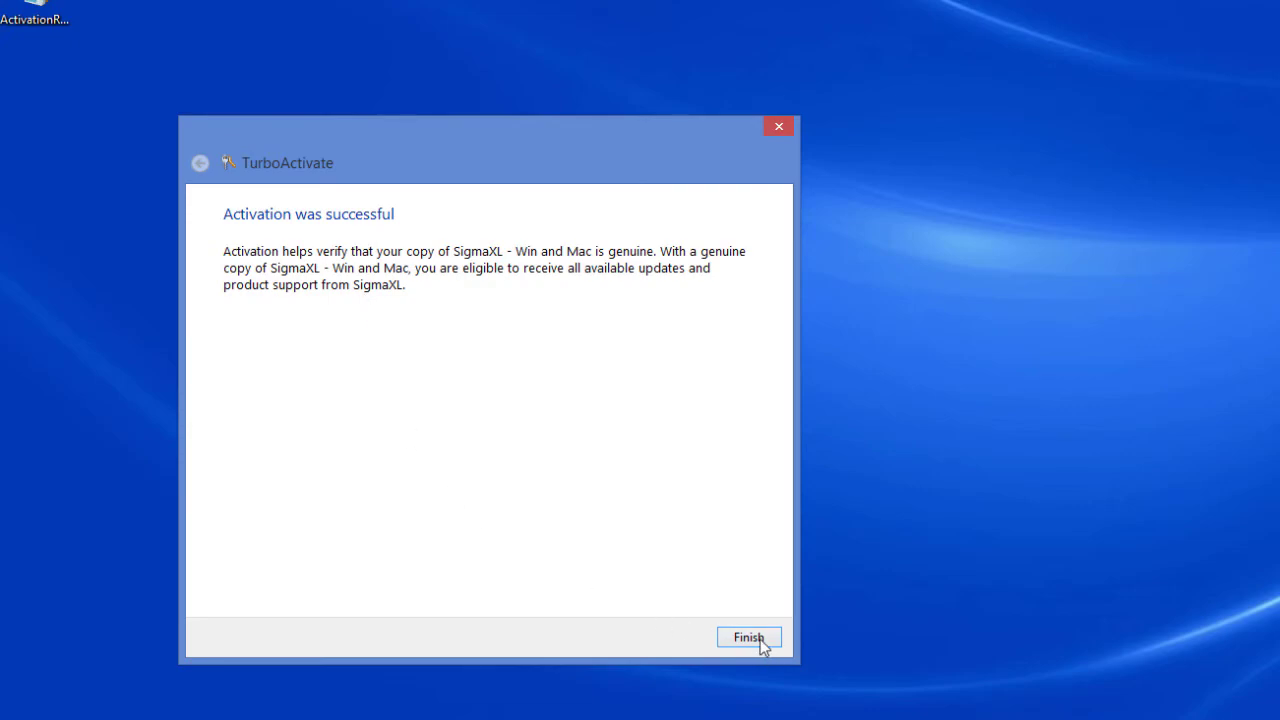
- Finish the activation wizard so Excel shows the SigmaXL ribbon
left_click(748, 636)
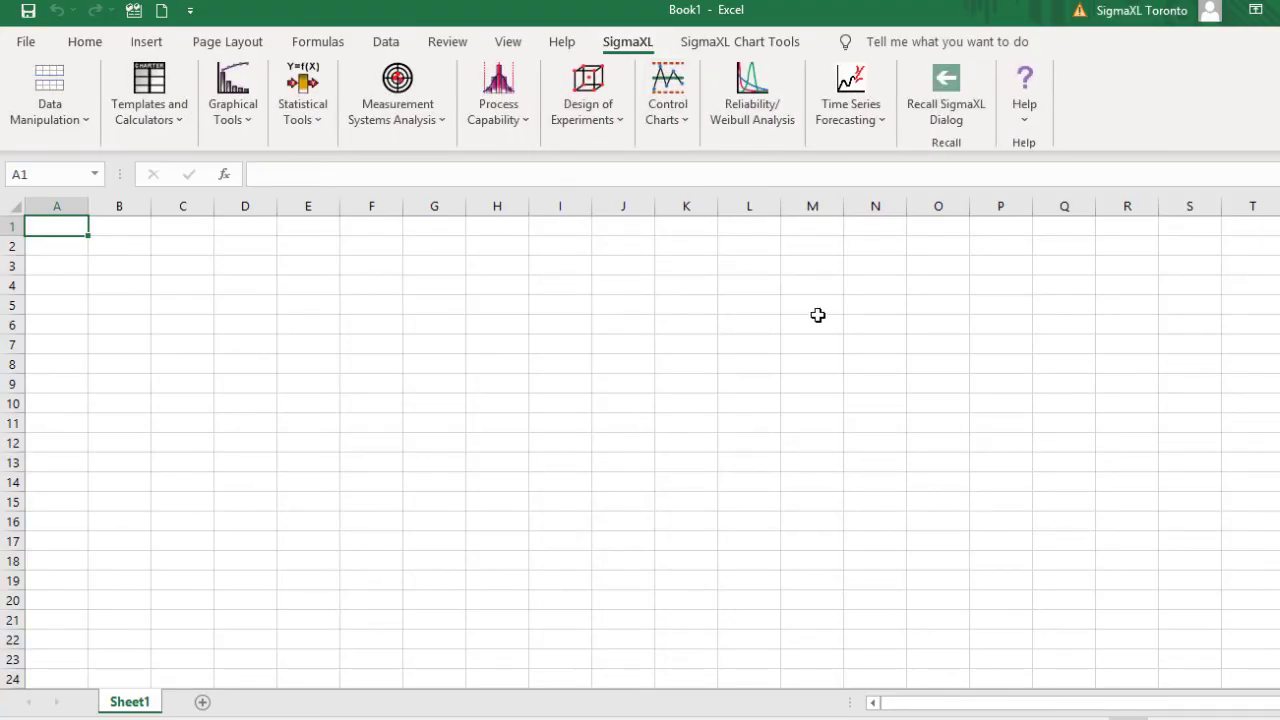